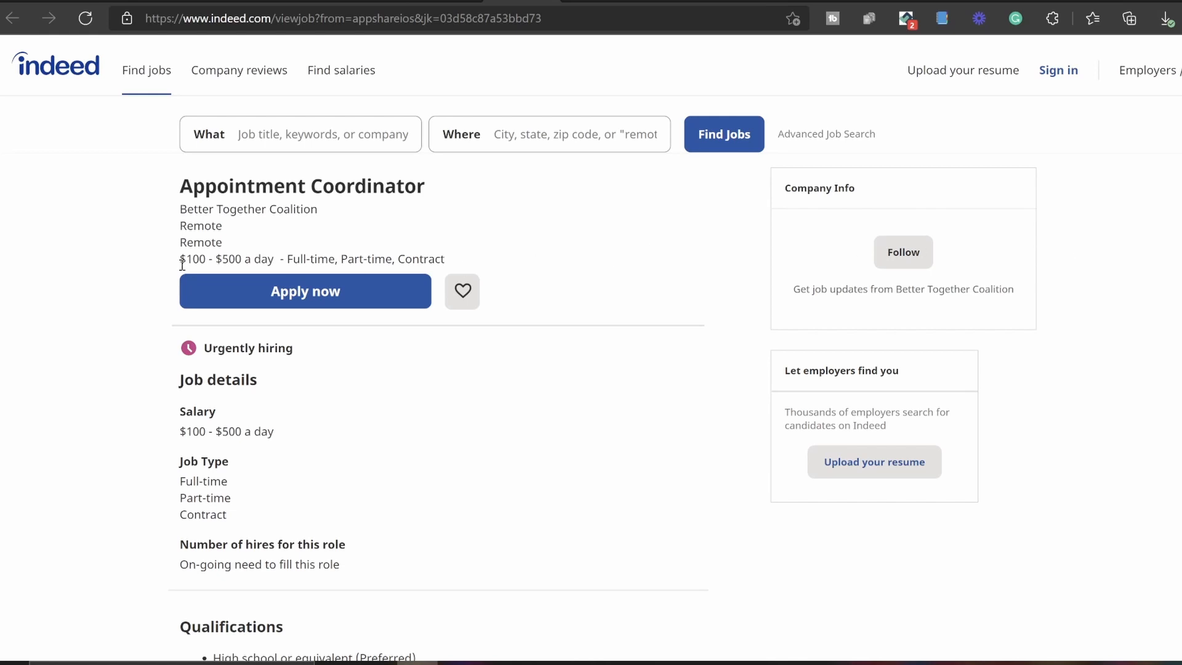
pyautogui.moveTo(193, 259)
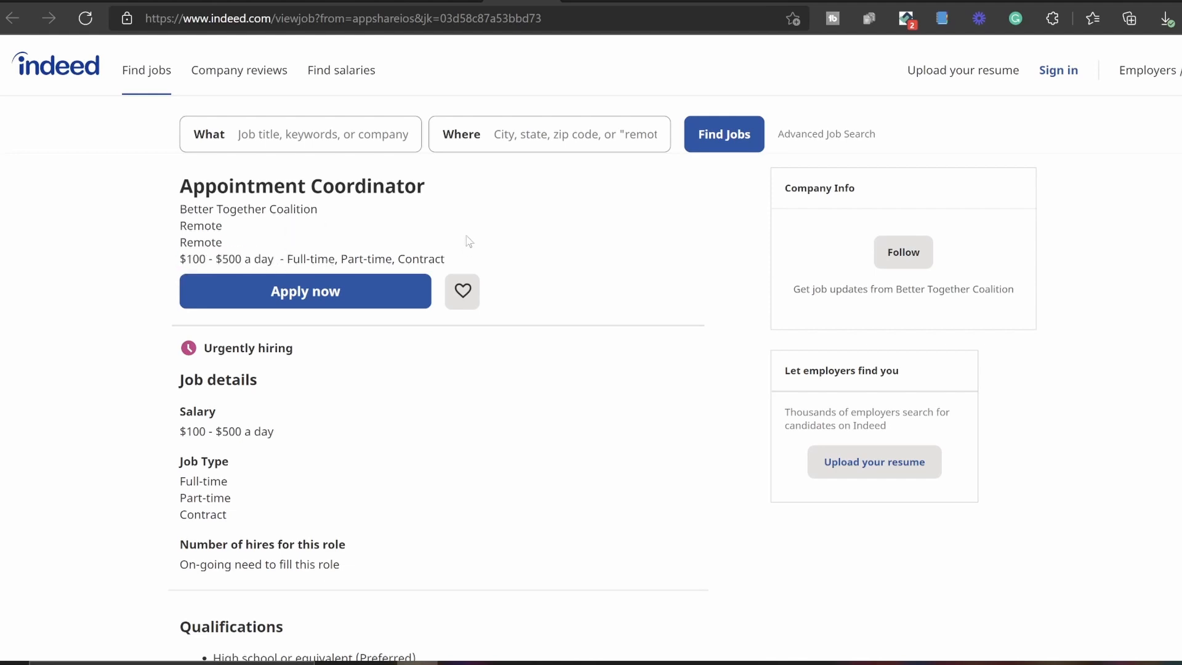
# Highlight then clear the job types Full-time, Part-time, Contract and scroll to Job details and Qualifications
pyautogui.moveTo(289, 258); pyautogui.dragTo(408, 259)
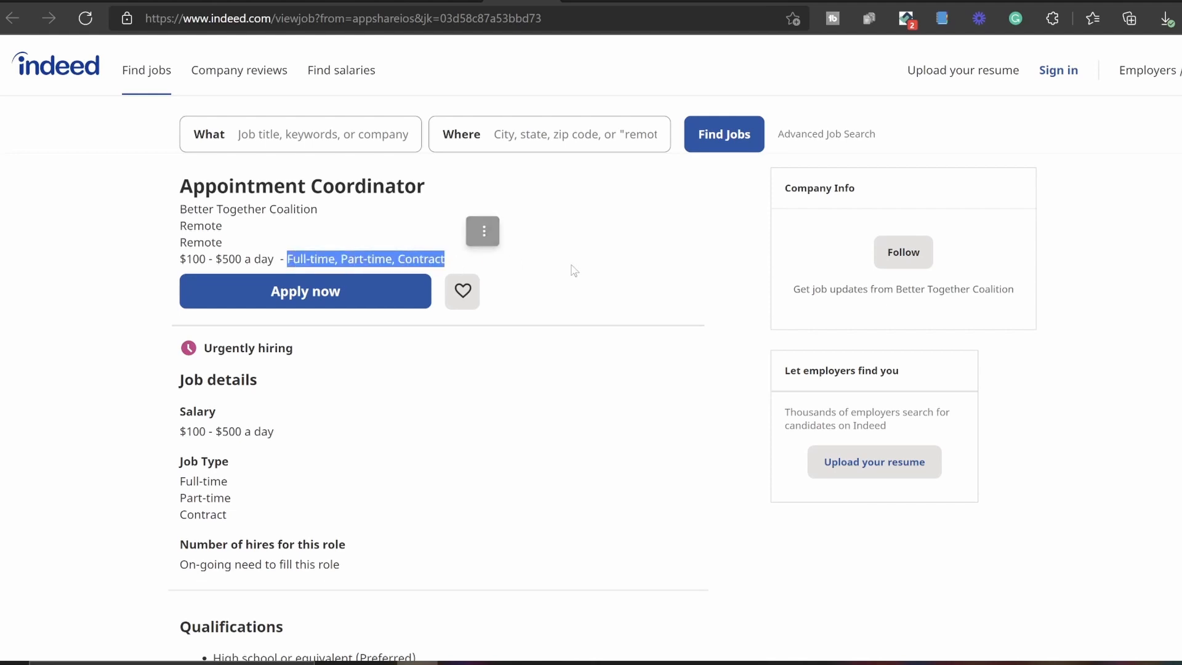
pyautogui.click(625, 300)
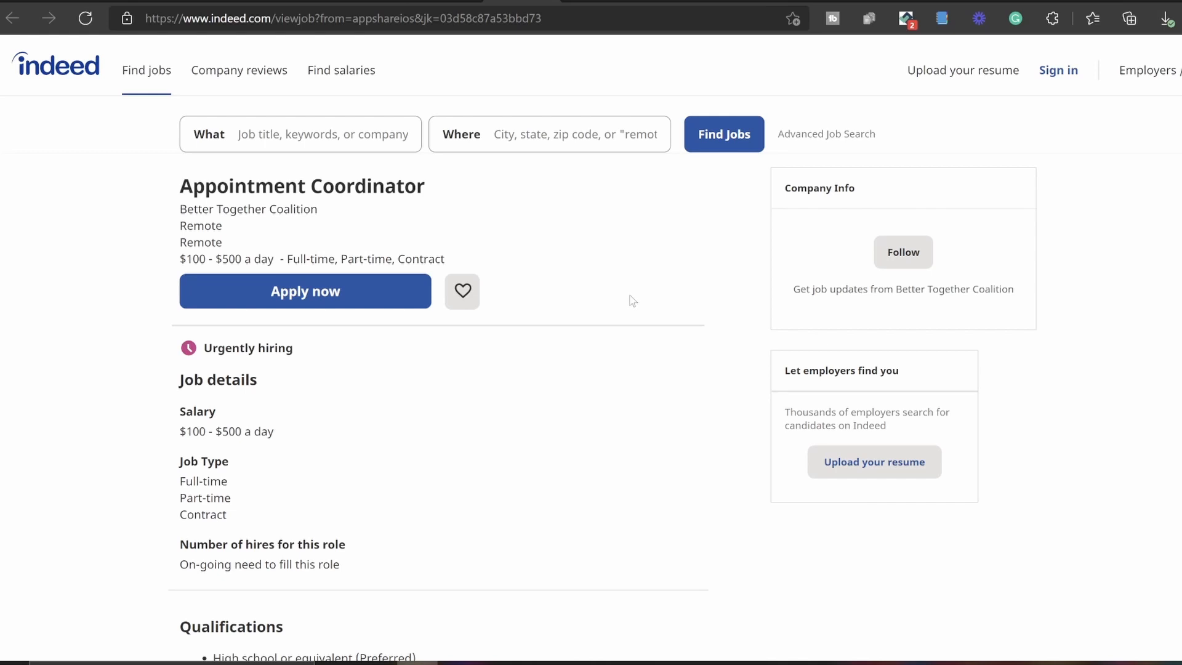
pyautogui.scroll(-3)
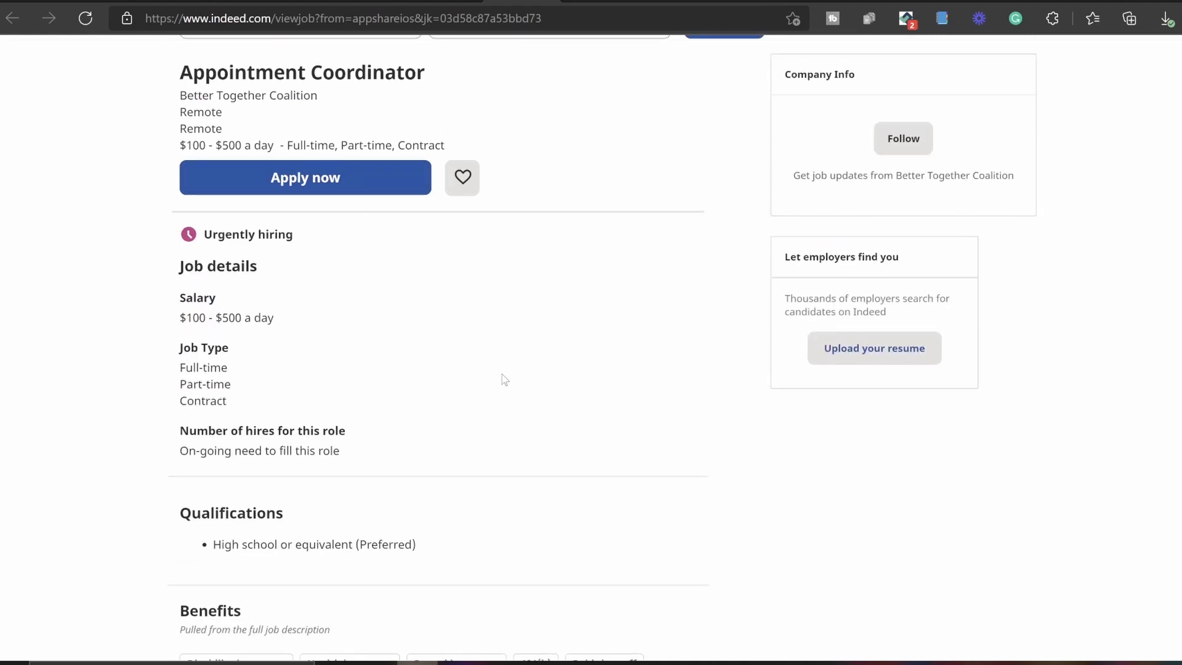
pyautogui.moveTo(516, 349)
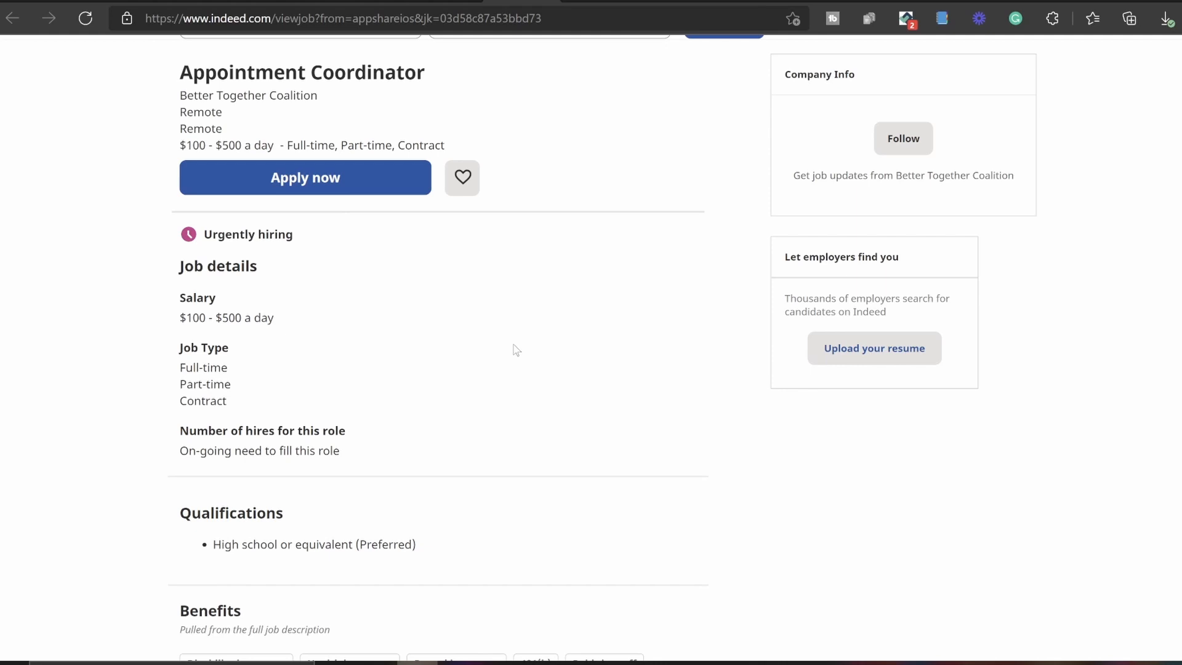
pyautogui.moveTo(519, 347)
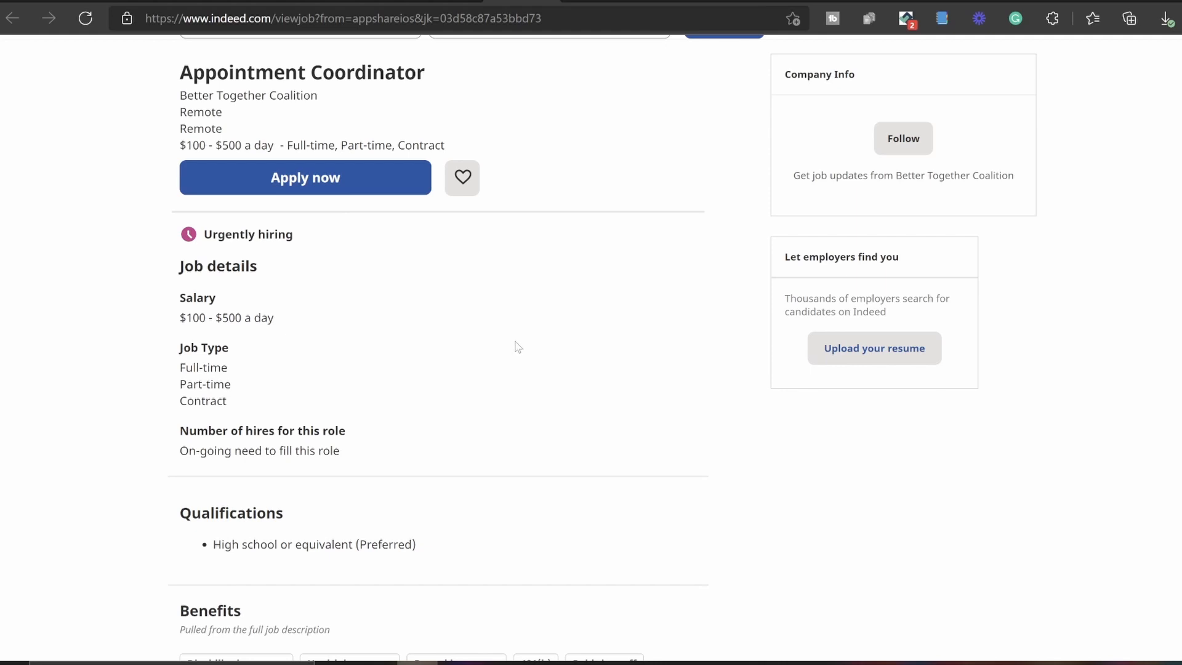
# Scroll down to the Benefits tags and the Full Job Description heading
pyautogui.scroll(-3)
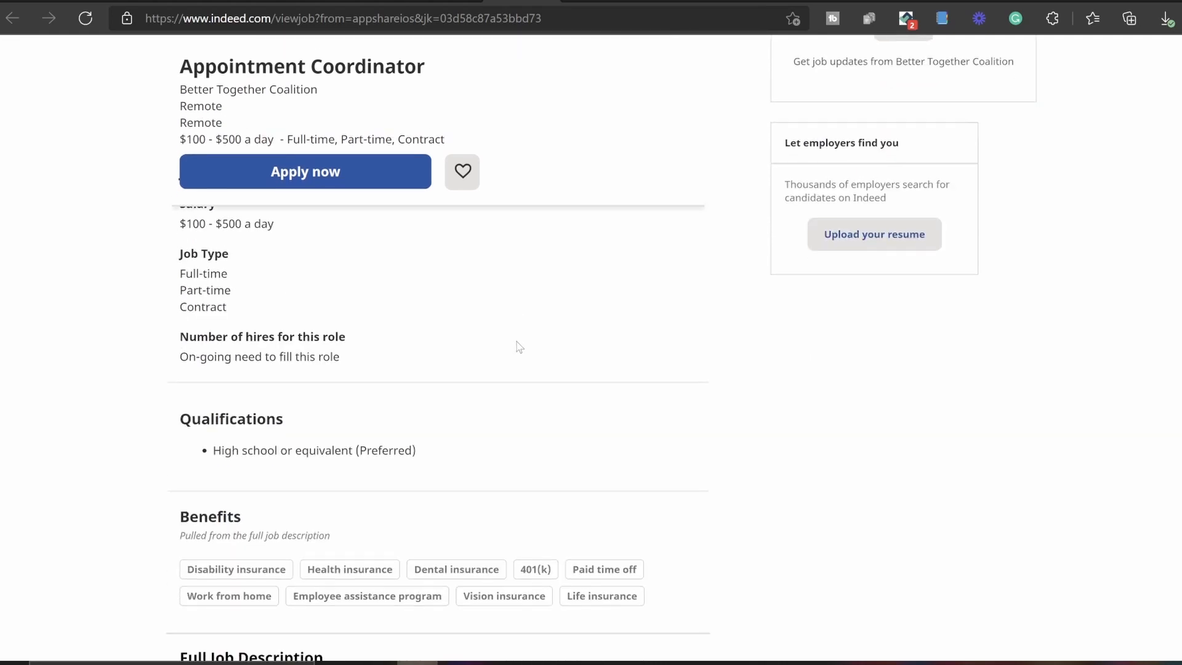
pyautogui.moveTo(240, 274)
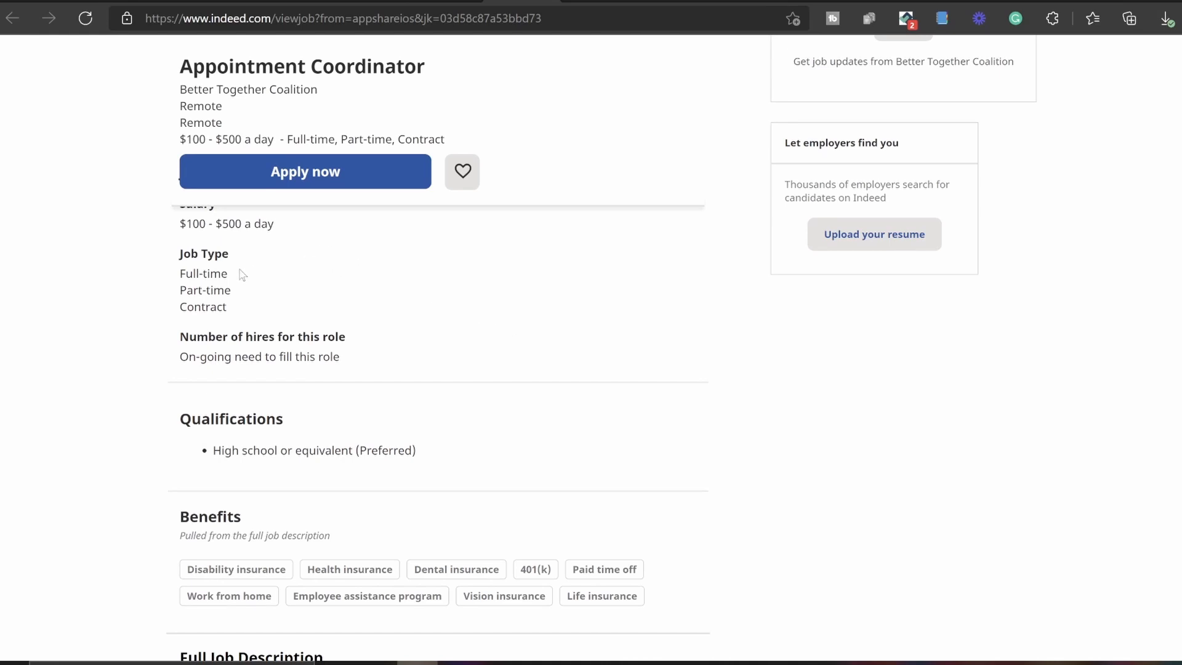
pyautogui.moveTo(252, 287)
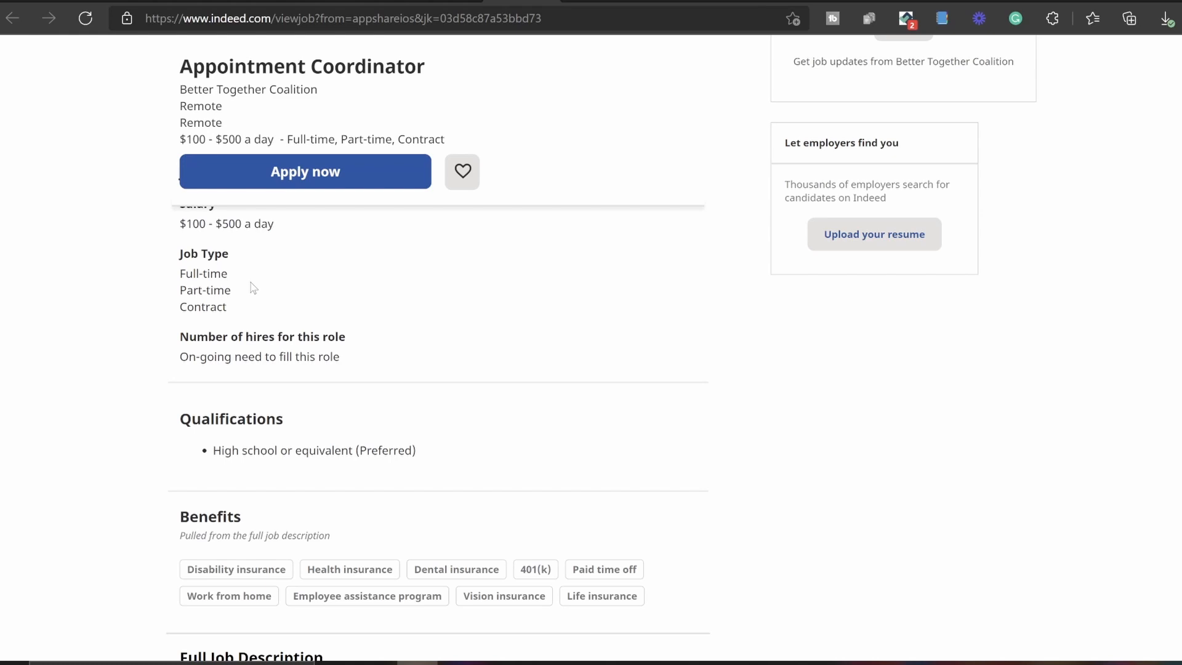
pyautogui.moveTo(420, 287)
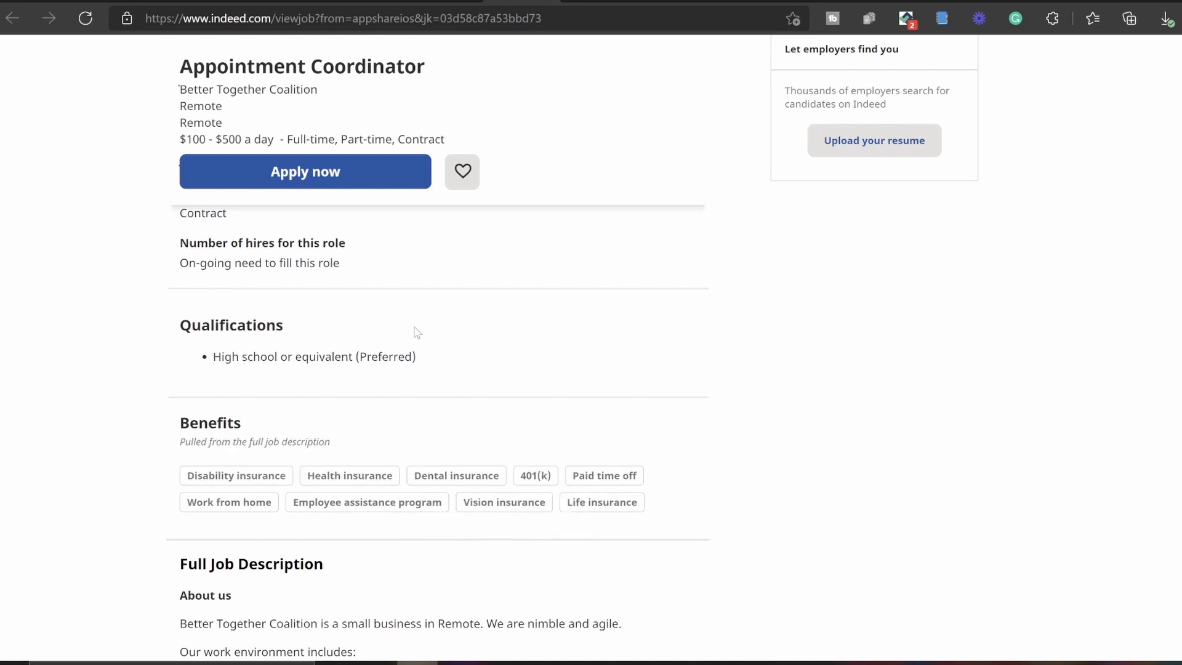
pyautogui.scroll(-3)
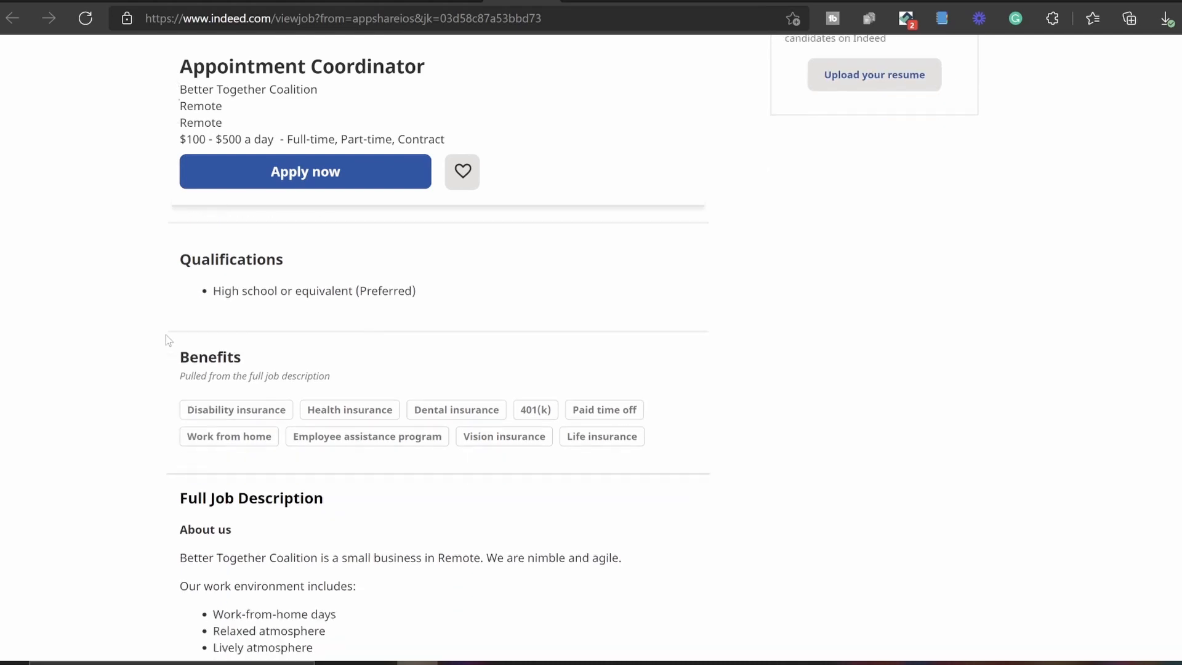
pyautogui.scroll(-3)
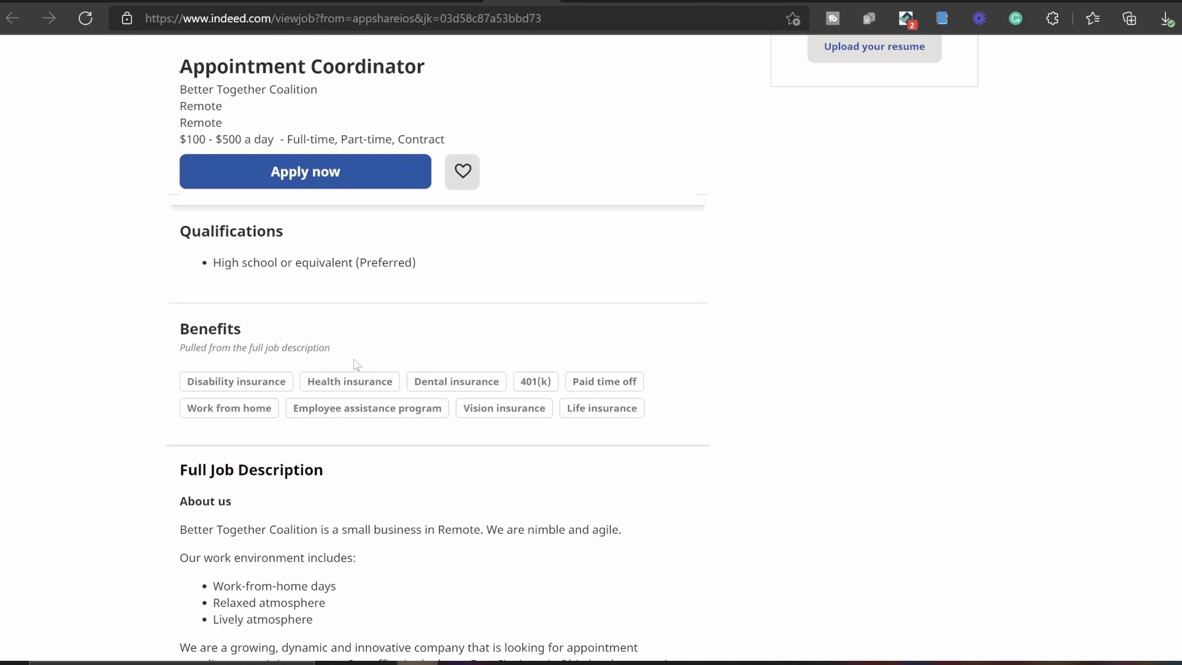
pyautogui.moveTo(361, 362)
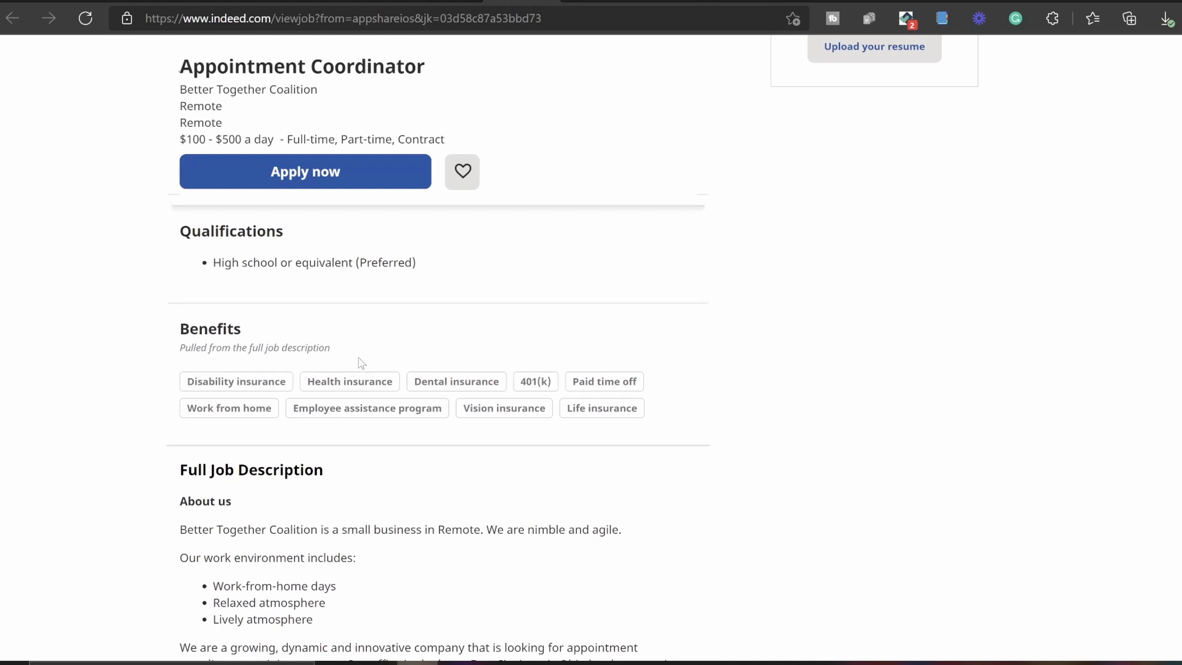
pyautogui.moveTo(368, 360)
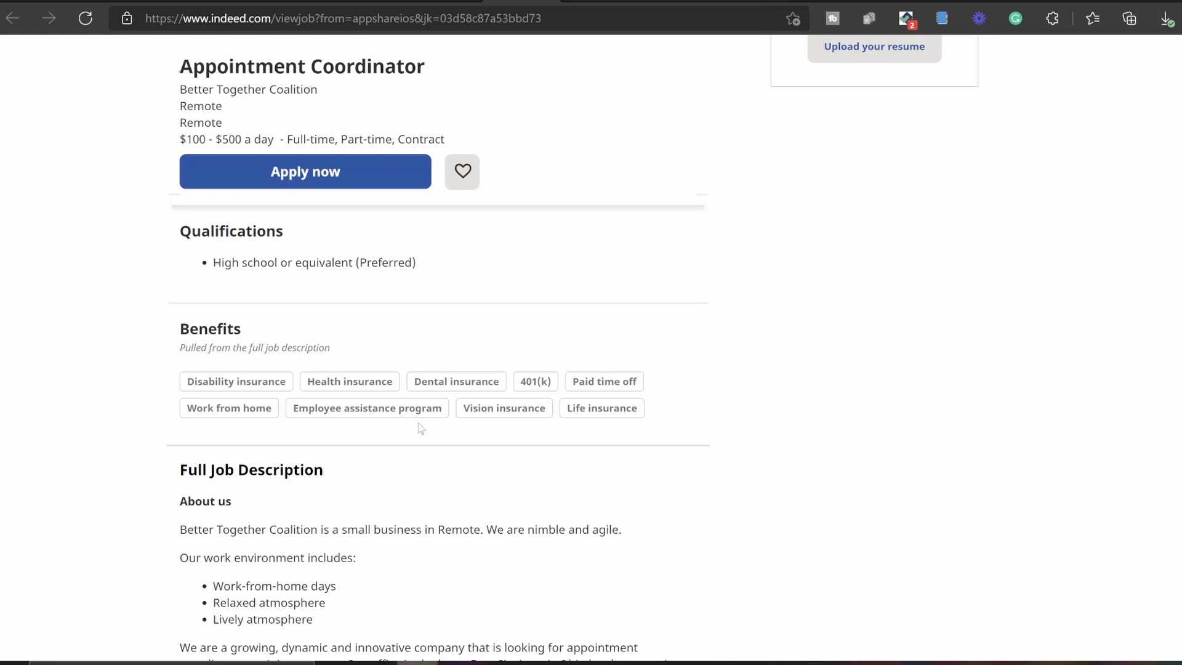
pyautogui.moveTo(687, 428)
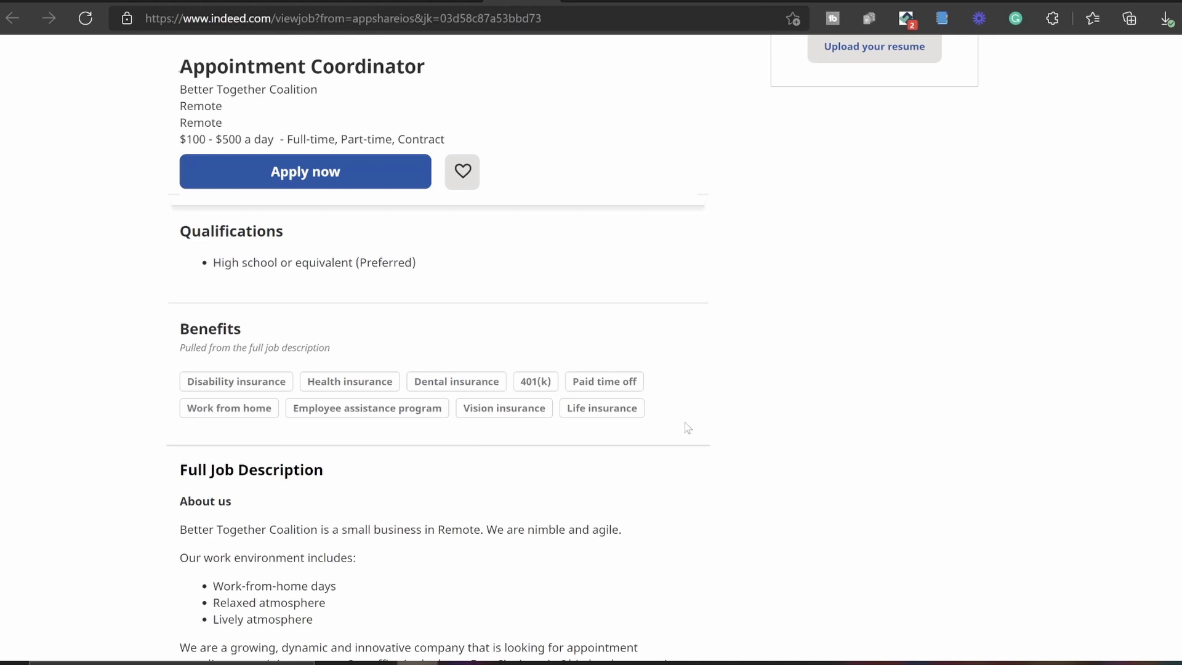
pyautogui.moveTo(792, 430)
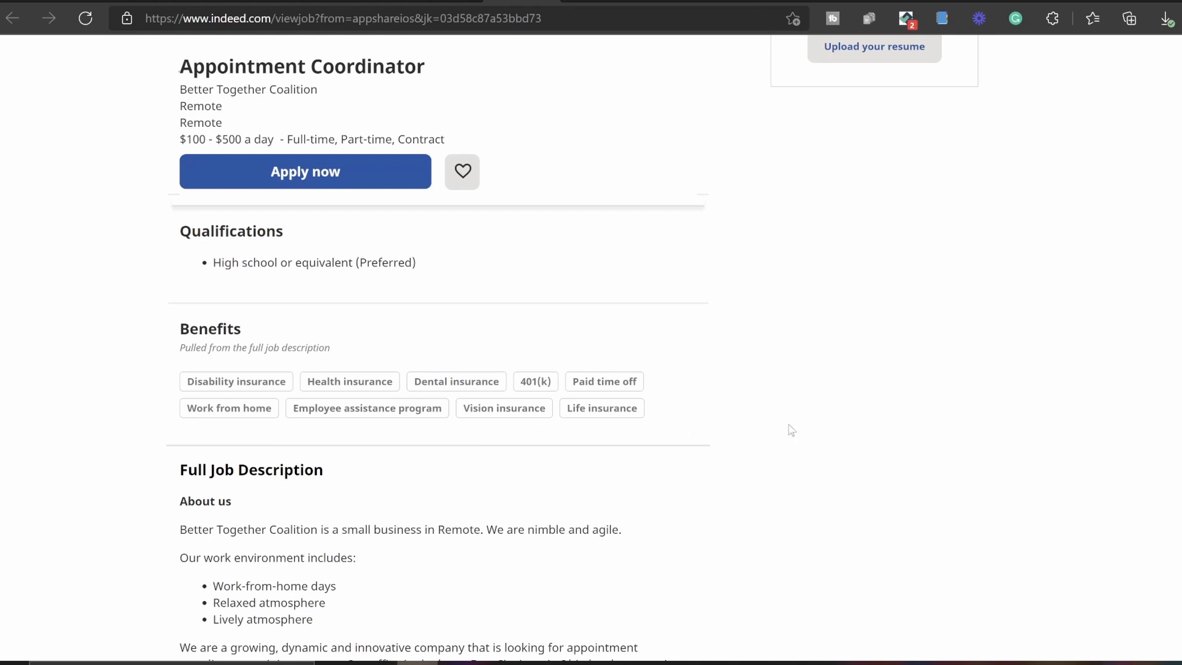
# Scroll down to the About us paragraph, work environment bullets and company description
pyautogui.scroll(-3)
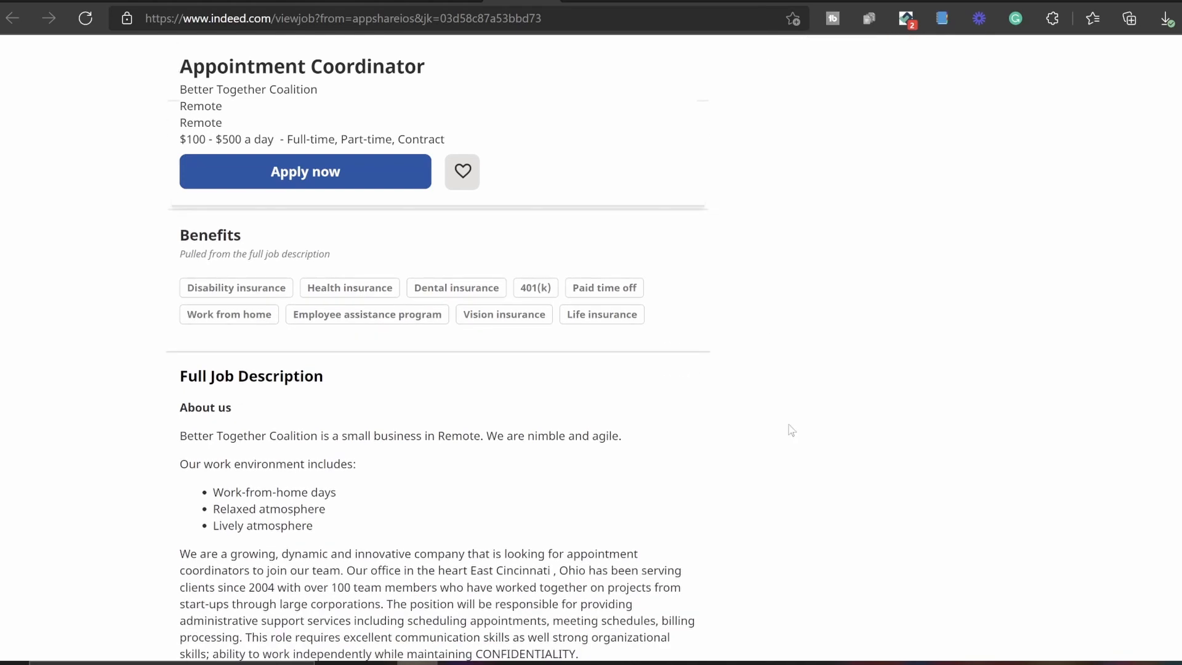
pyautogui.scroll(-3)
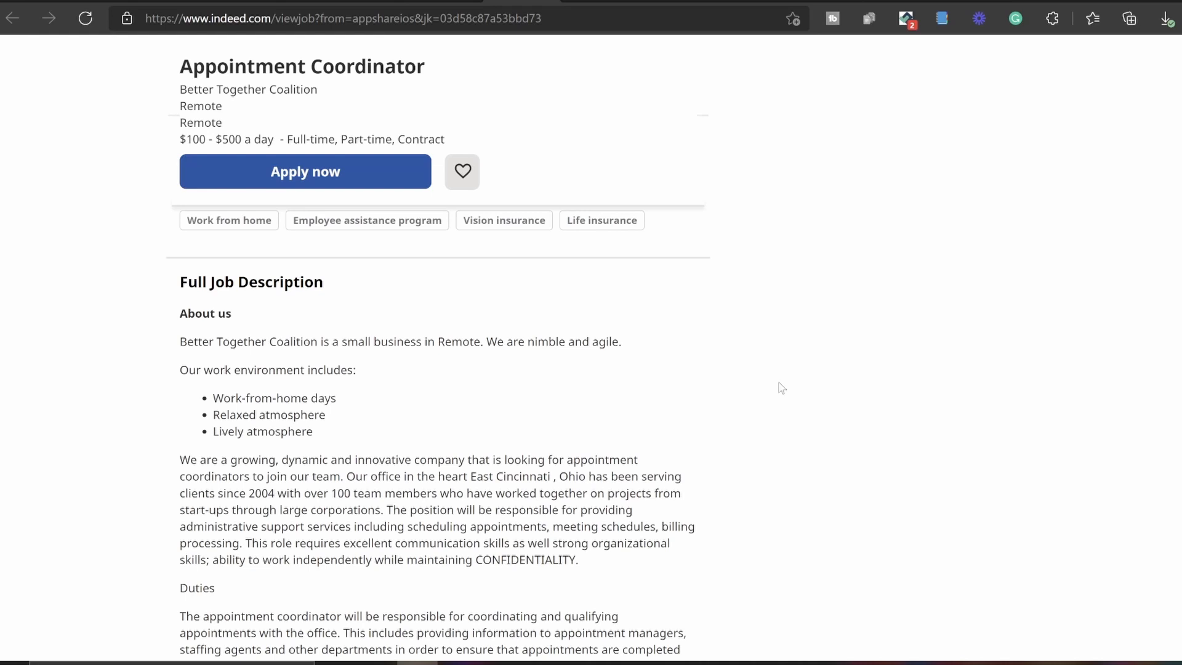
pyautogui.moveTo(326, 377)
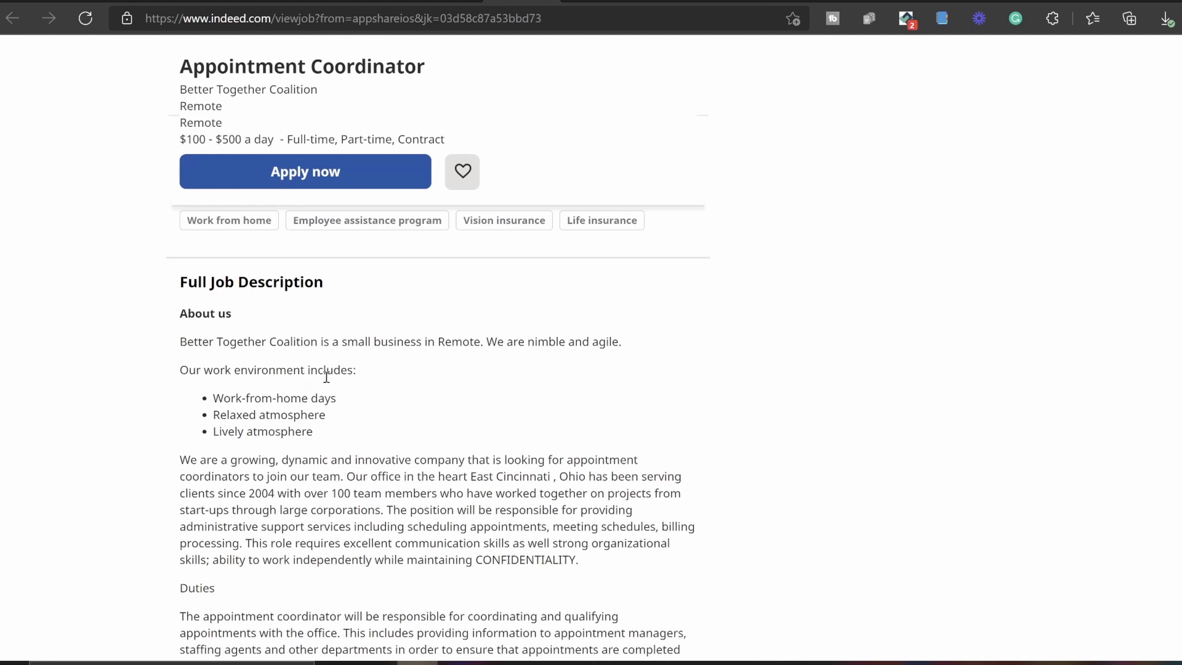
pyautogui.moveTo(383, 404)
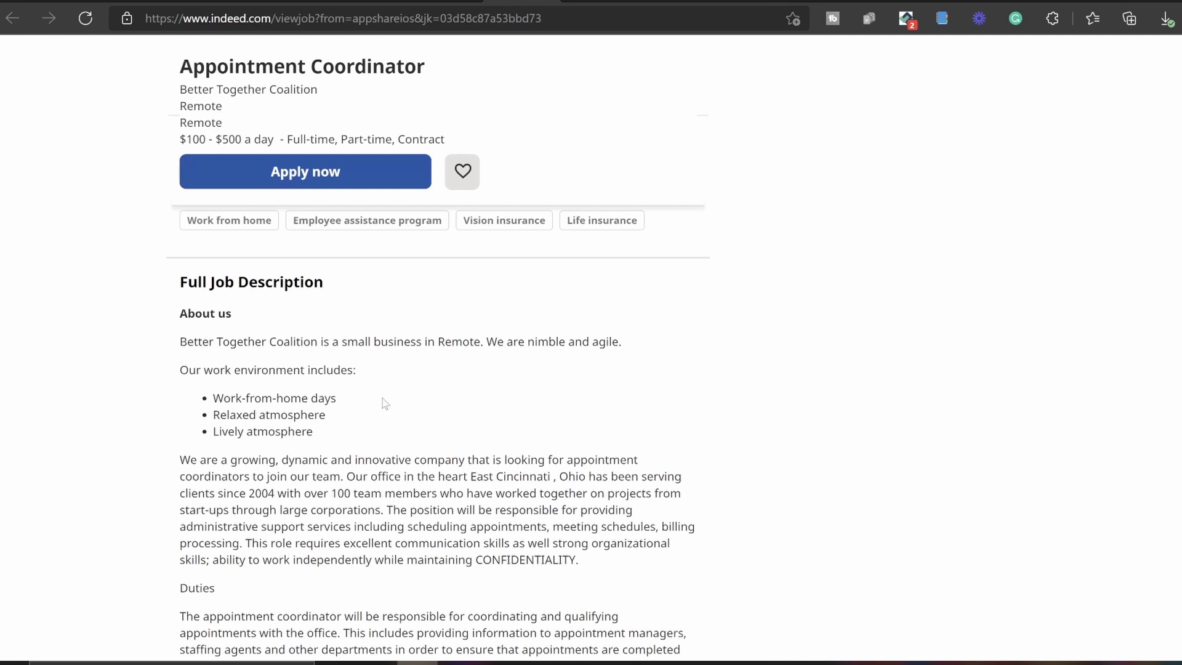
pyautogui.scroll(-3)
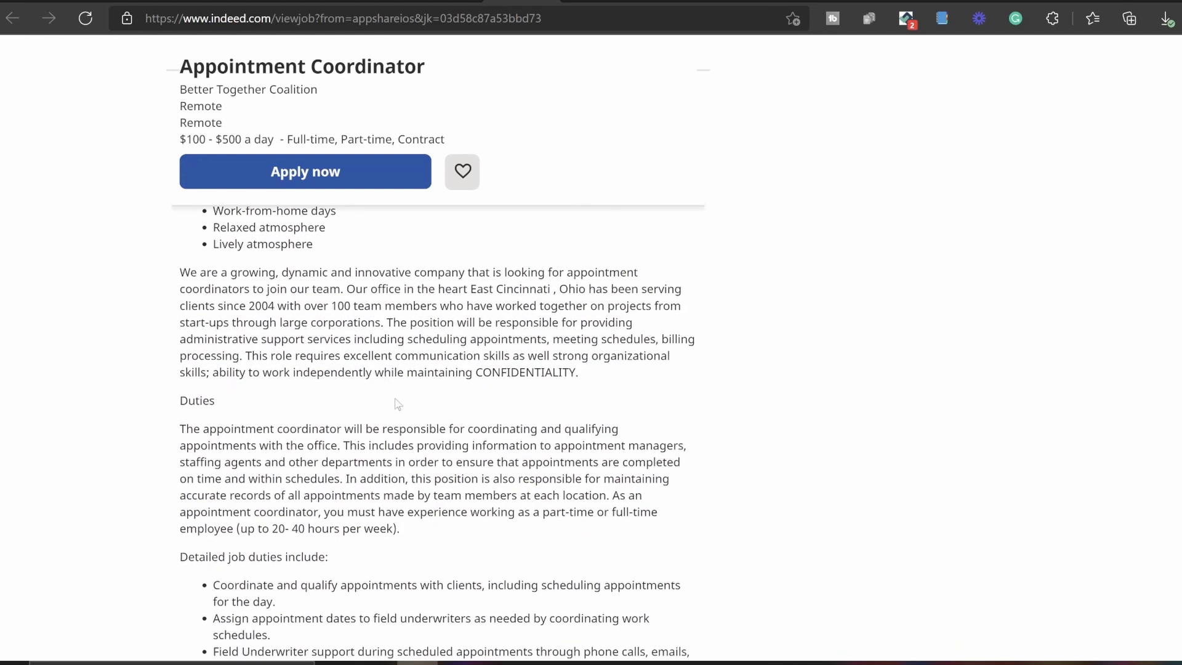
pyautogui.moveTo(308, 257)
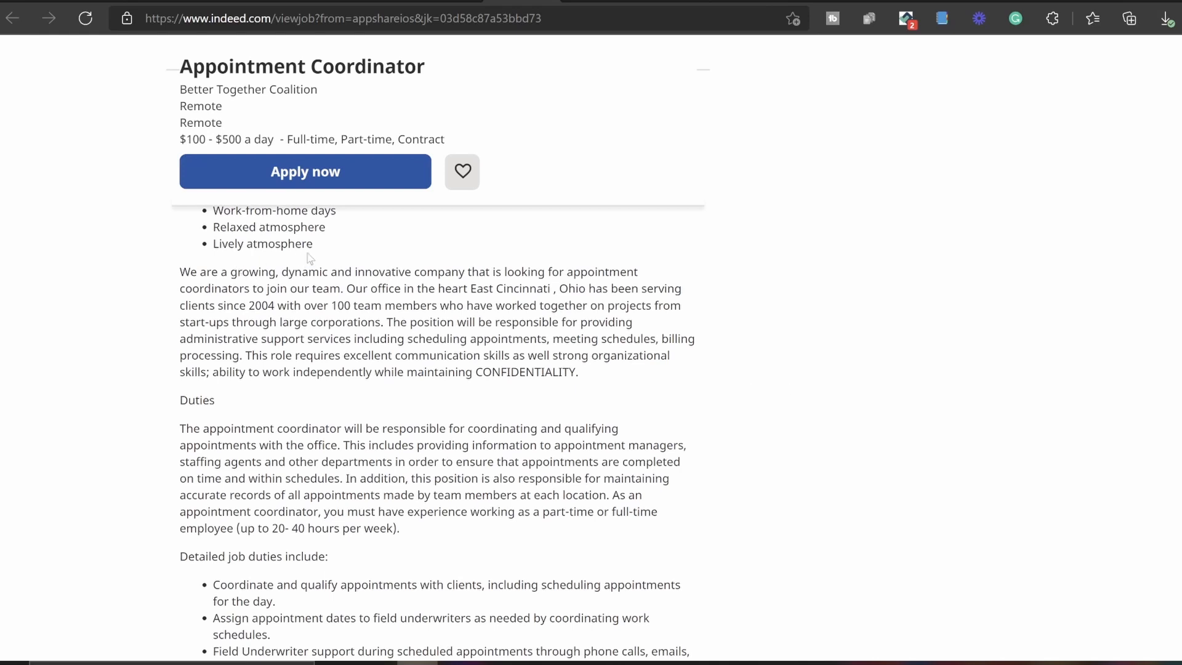
pyautogui.moveTo(438, 250)
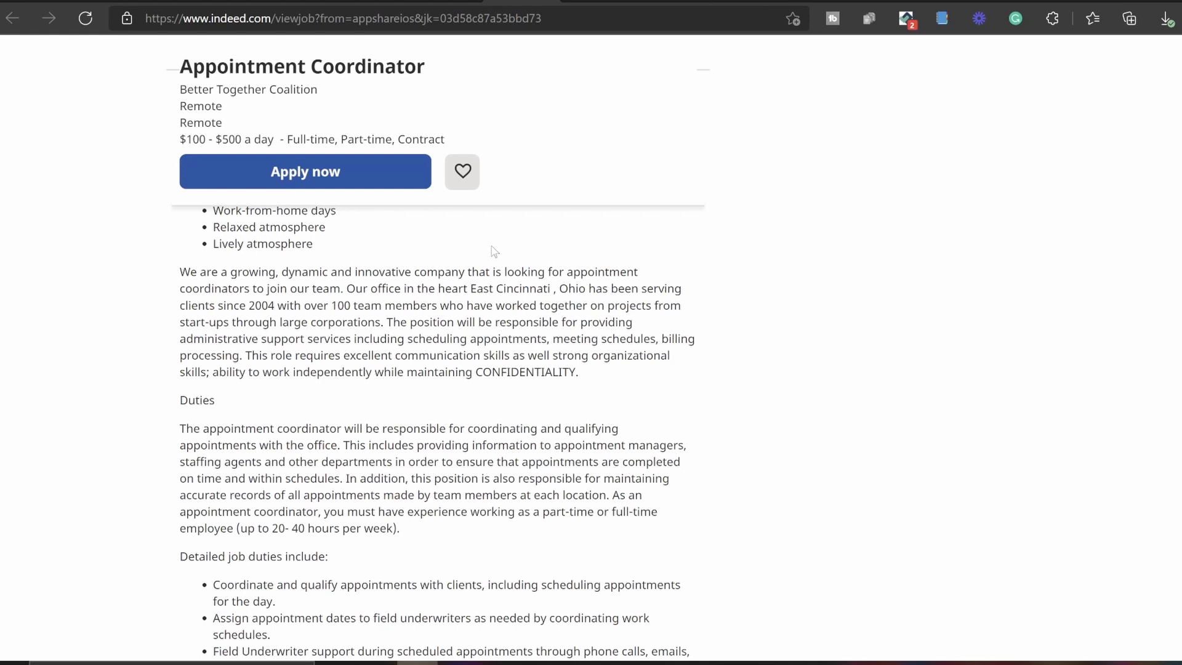
pyautogui.moveTo(519, 252)
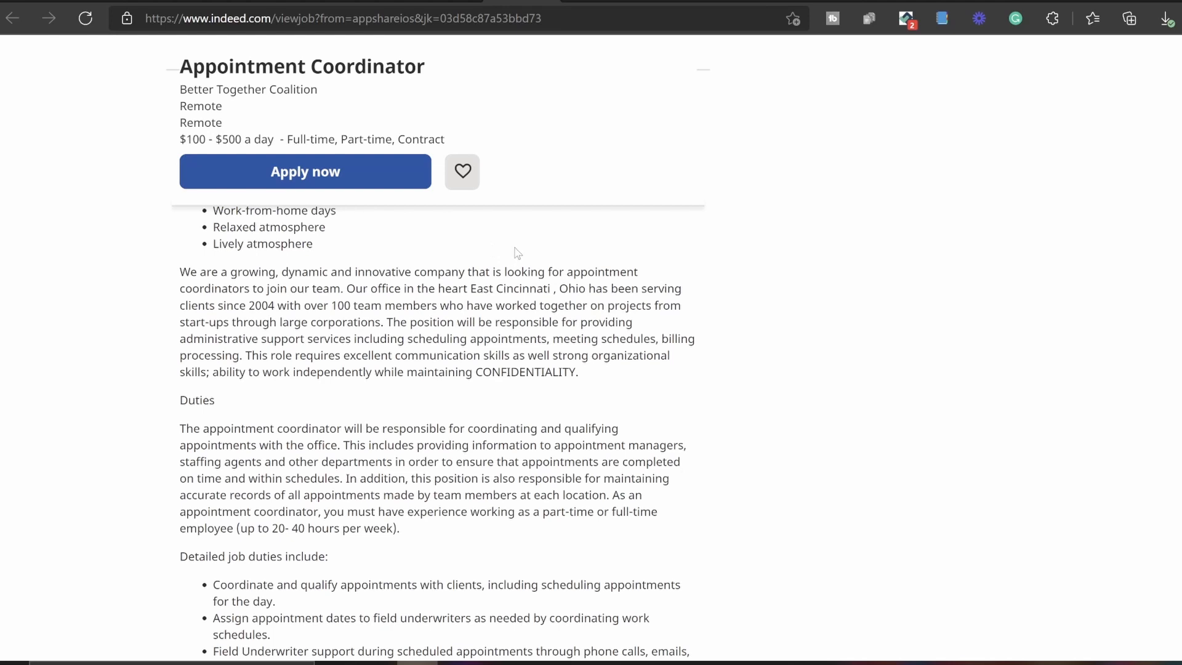
pyautogui.moveTo(623, 270)
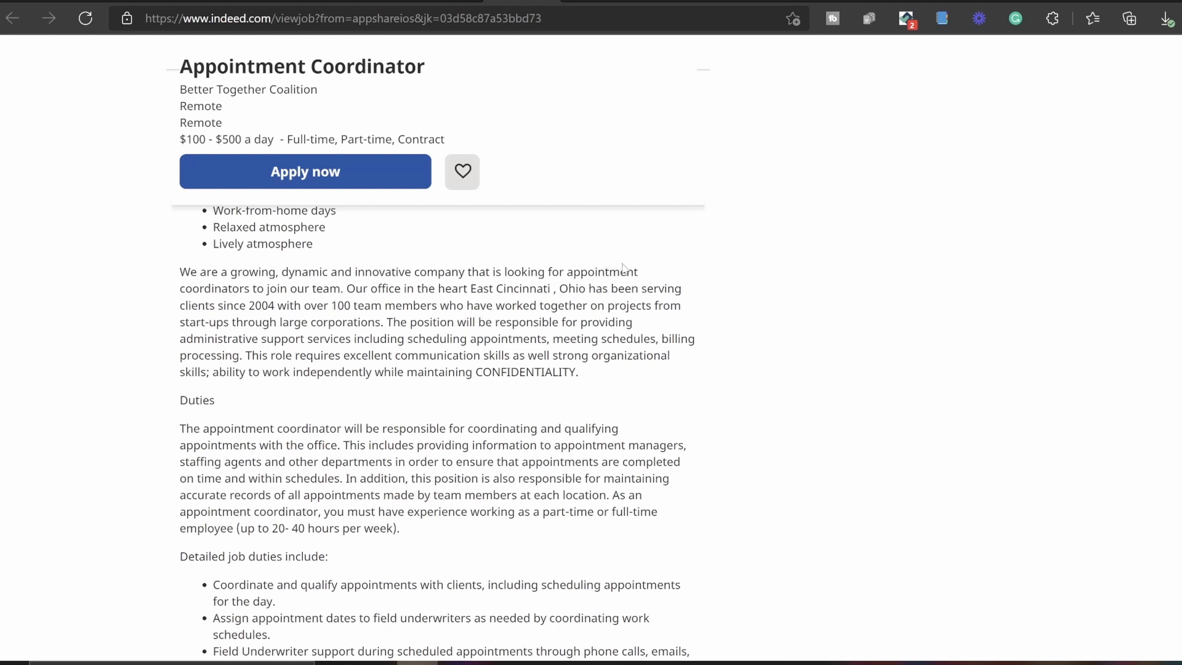
pyautogui.moveTo(692, 293)
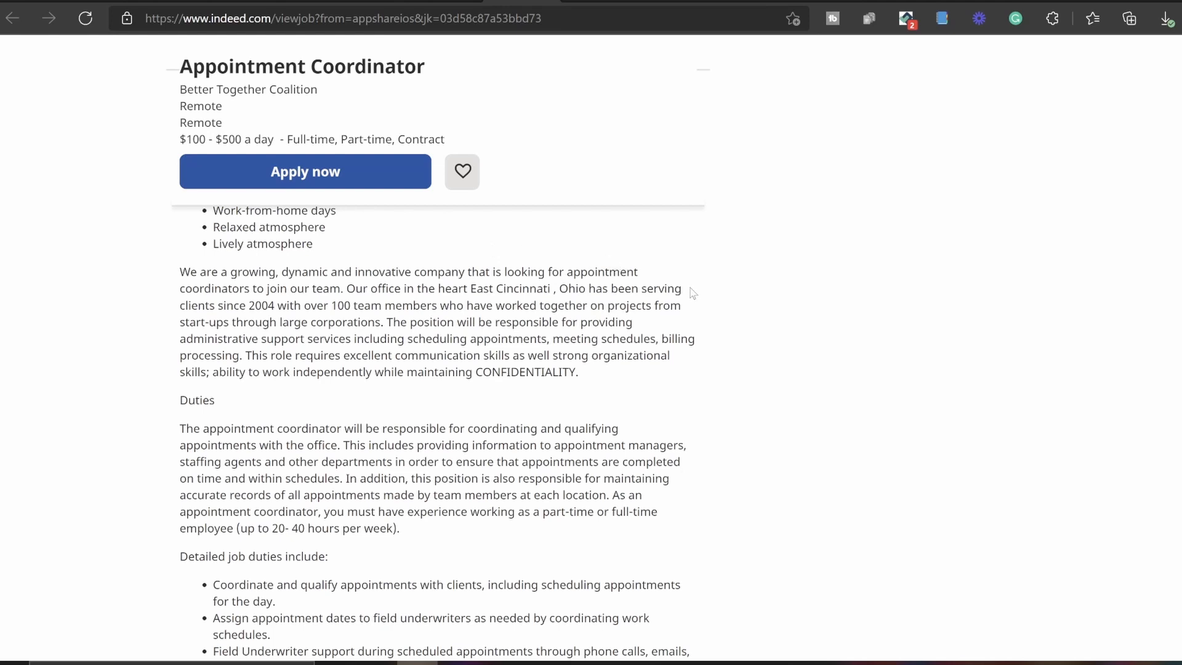
pyautogui.moveTo(733, 307)
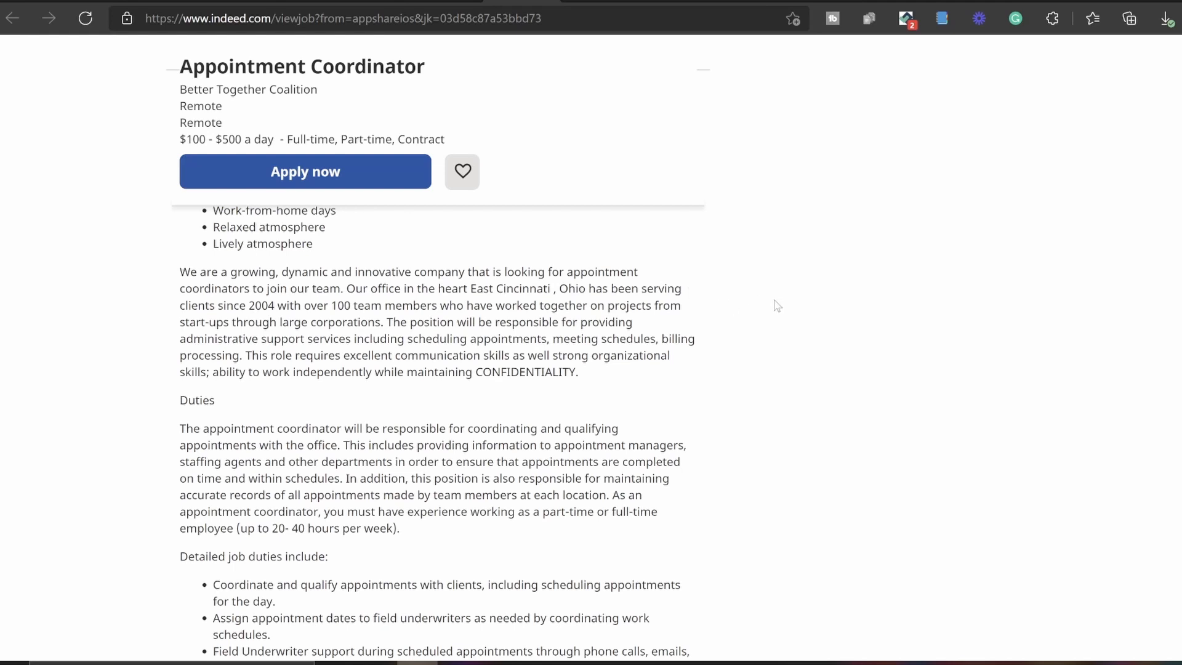
pyautogui.moveTo(782, 302)
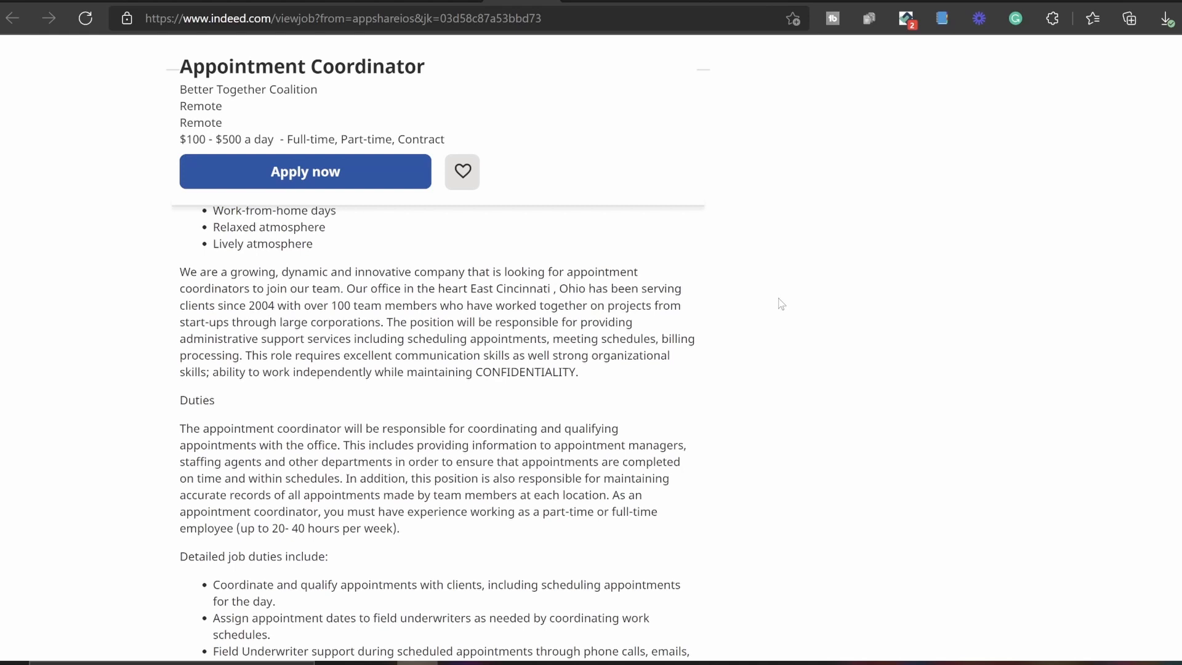
pyautogui.moveTo(795, 333)
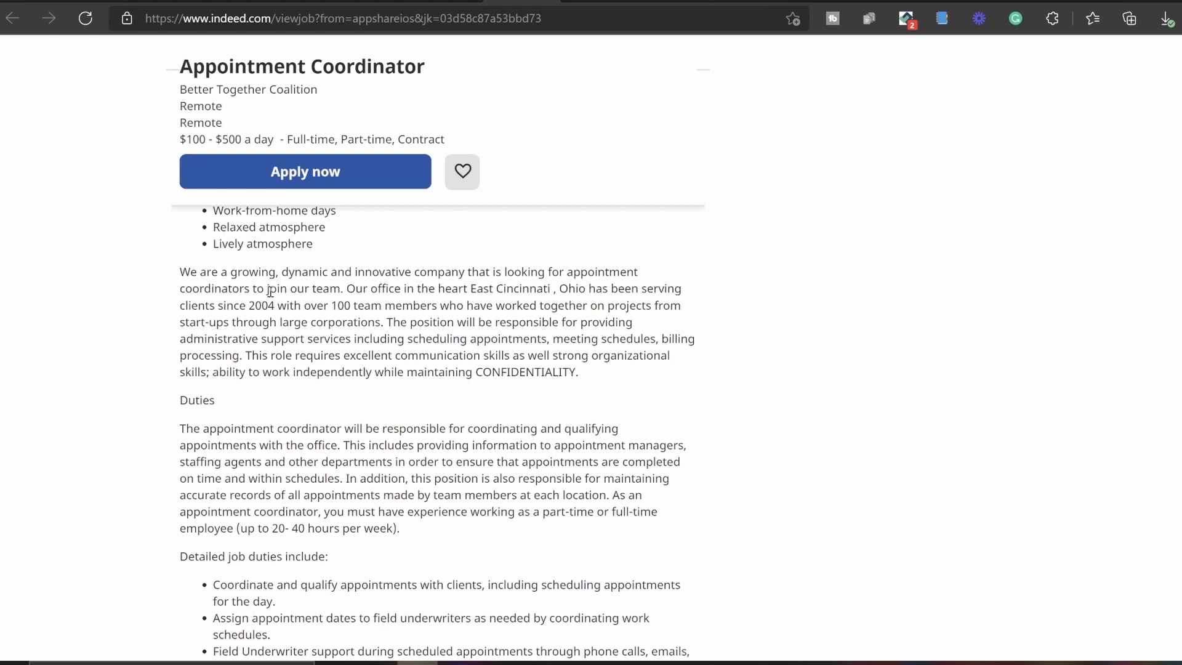
pyautogui.moveTo(888, 341)
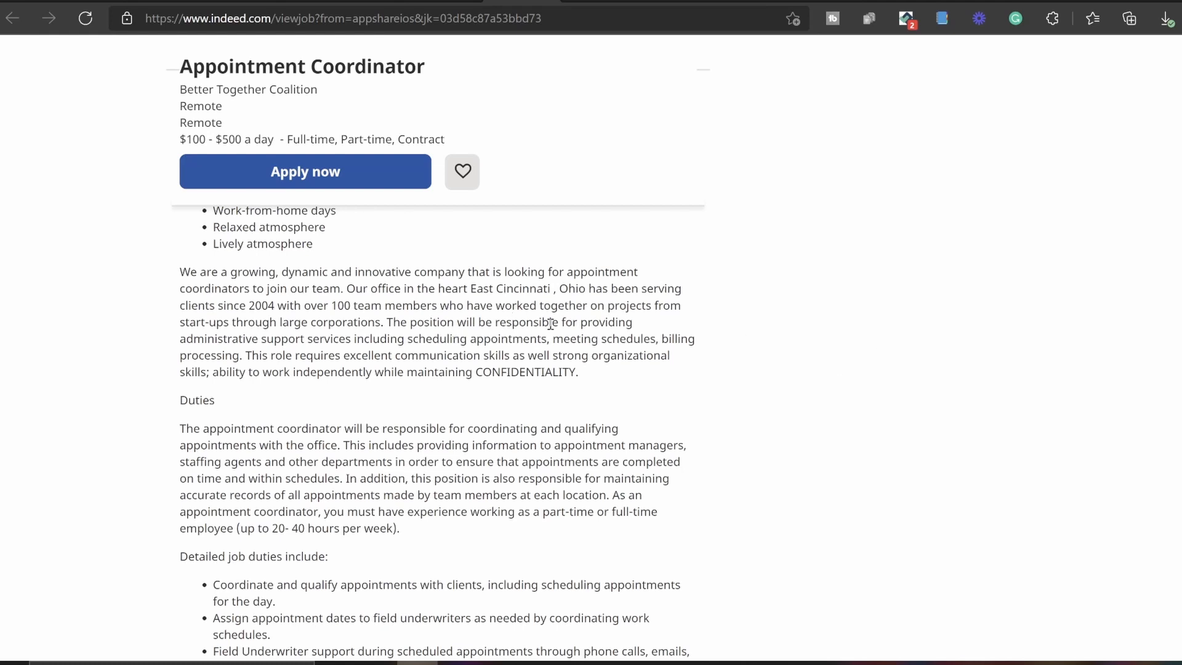
pyautogui.moveTo(840, 358)
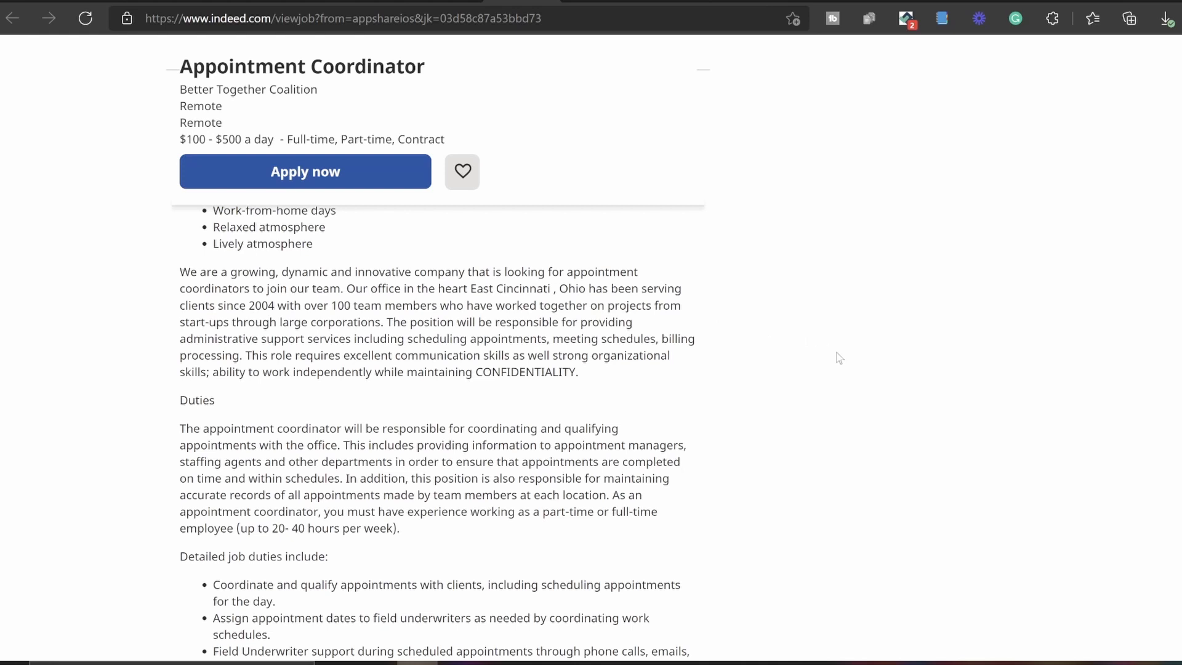
pyautogui.moveTo(843, 368)
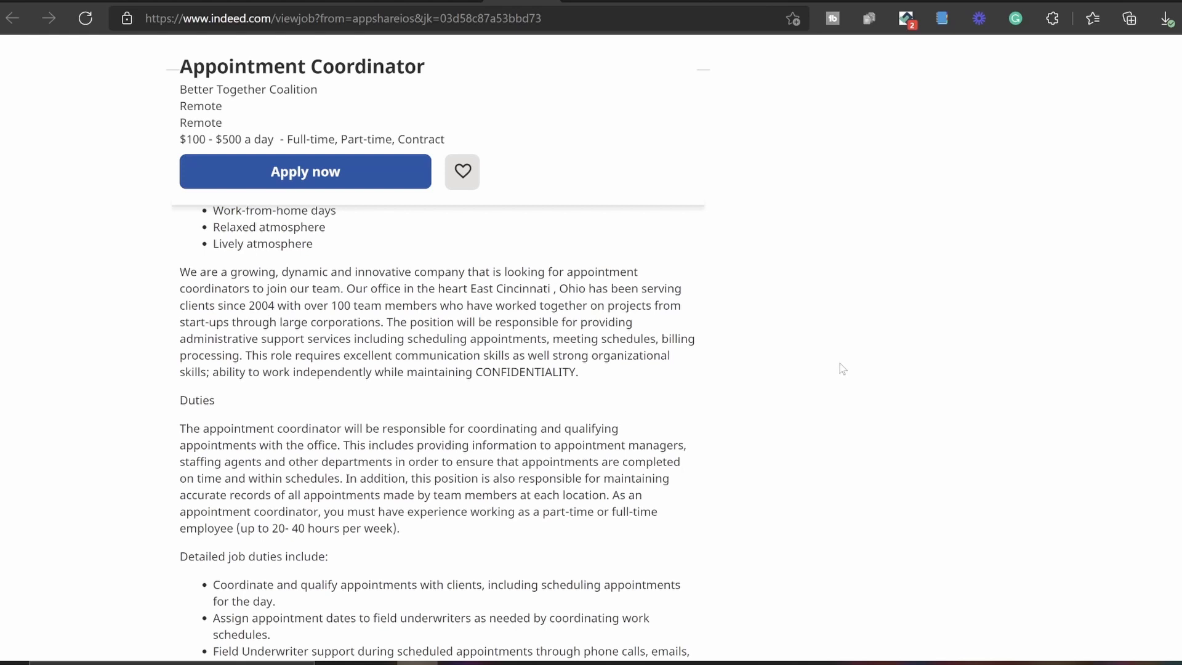
pyautogui.moveTo(804, 385)
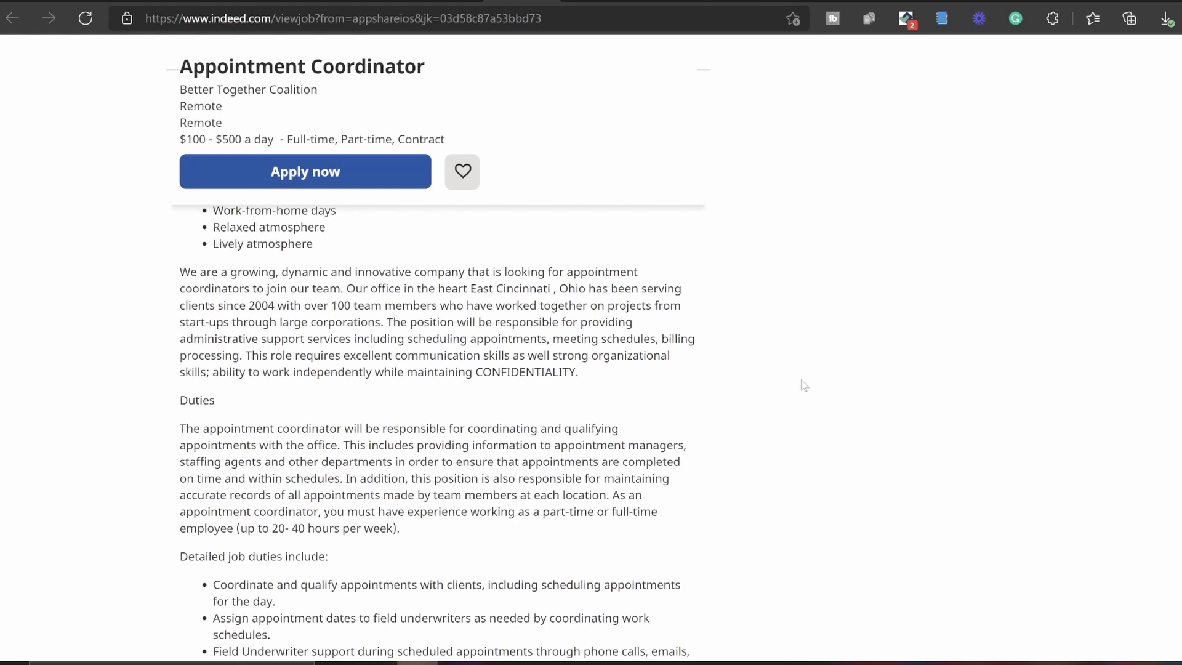
pyautogui.moveTo(743, 400)
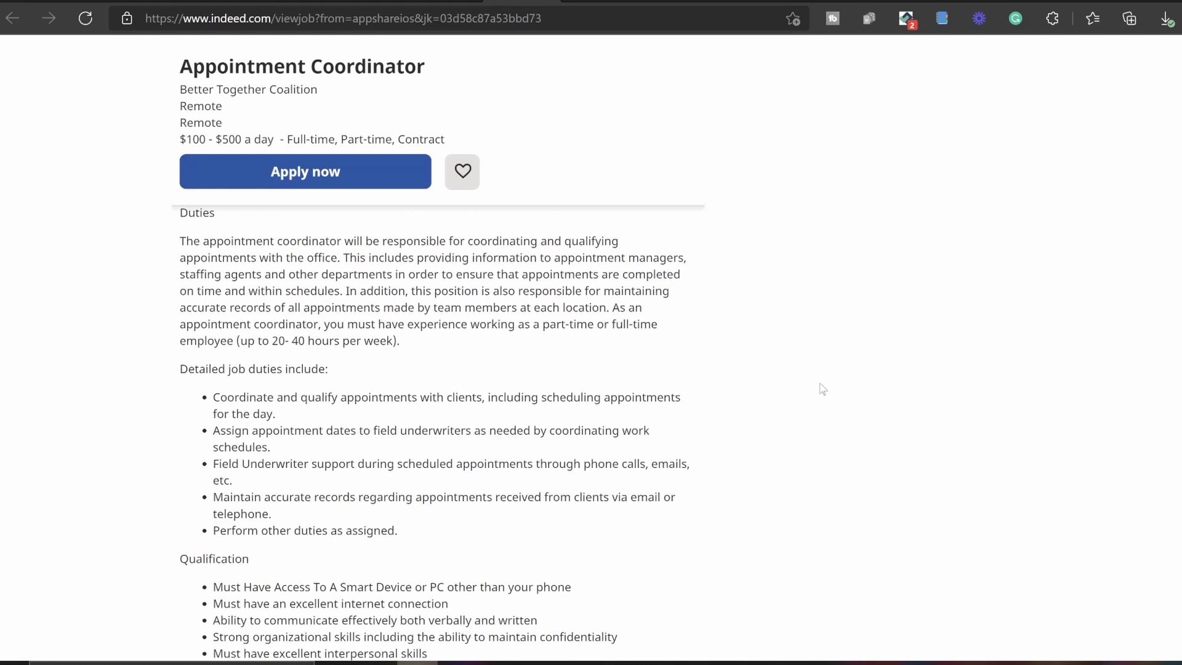
pyautogui.moveTo(820, 390)
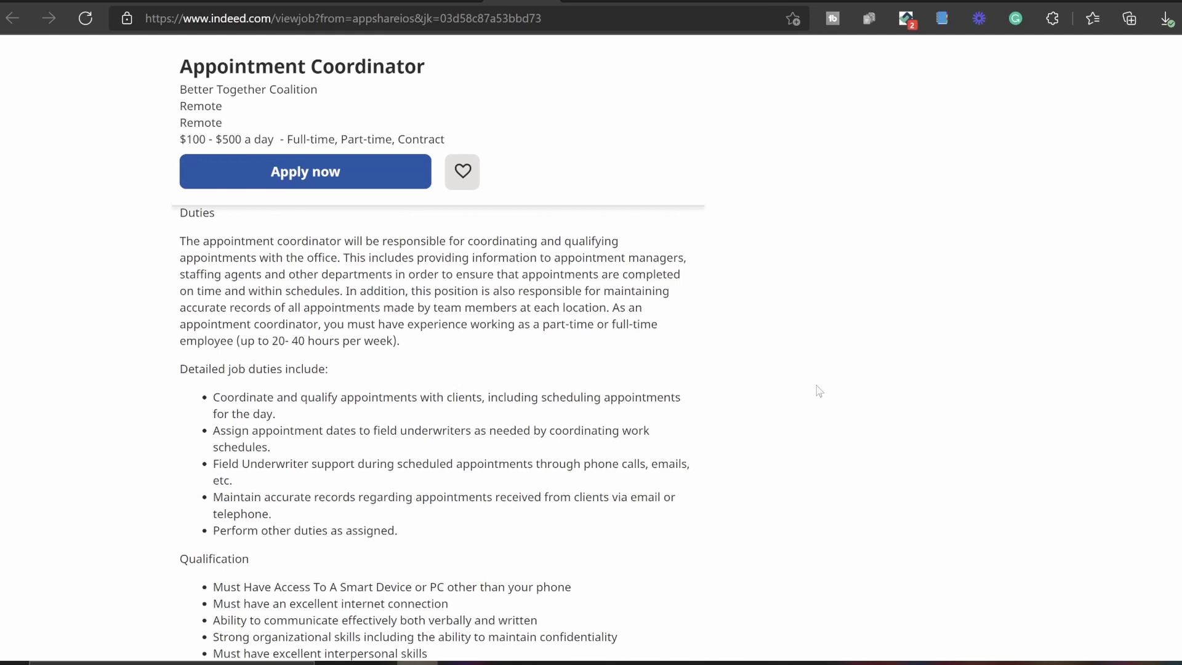
pyautogui.moveTo(802, 386)
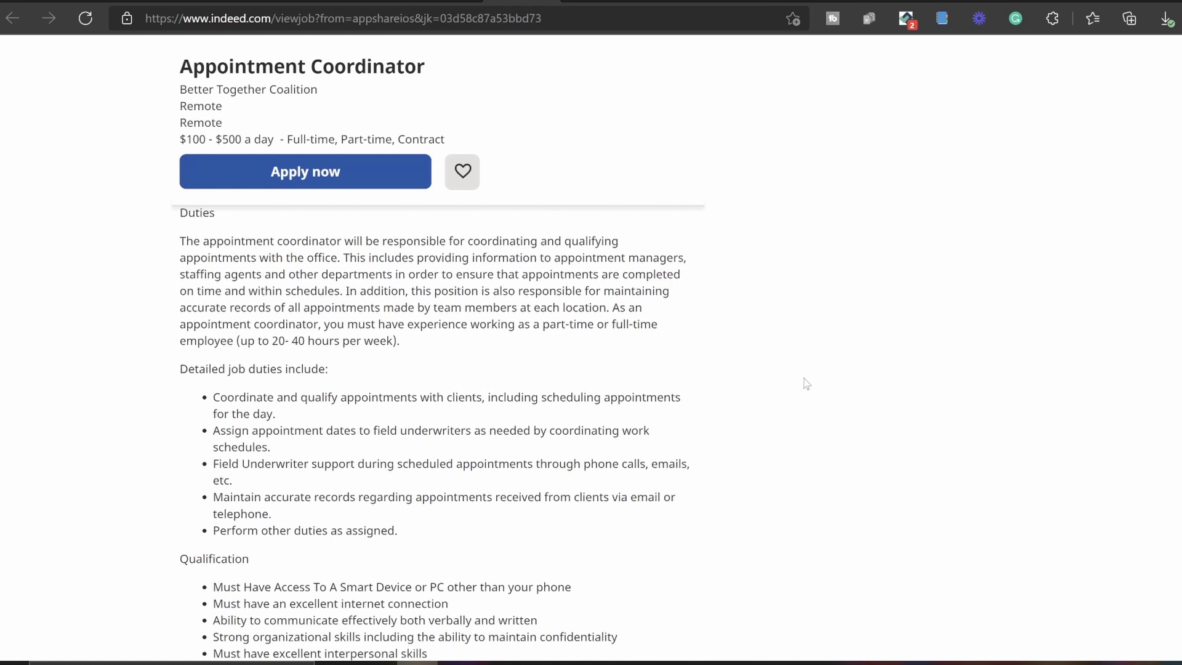
# Scroll past Duties to the Detailed job duties, Qualification and Benefits heading
pyautogui.scroll(-3)
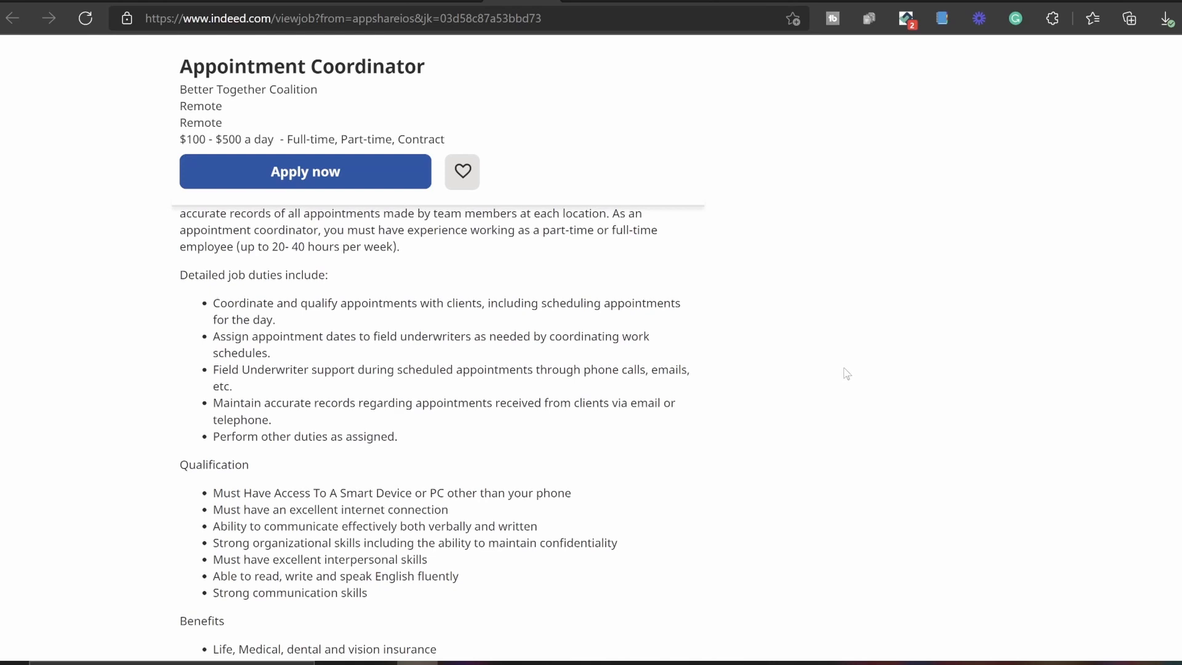
pyautogui.moveTo(865, 377)
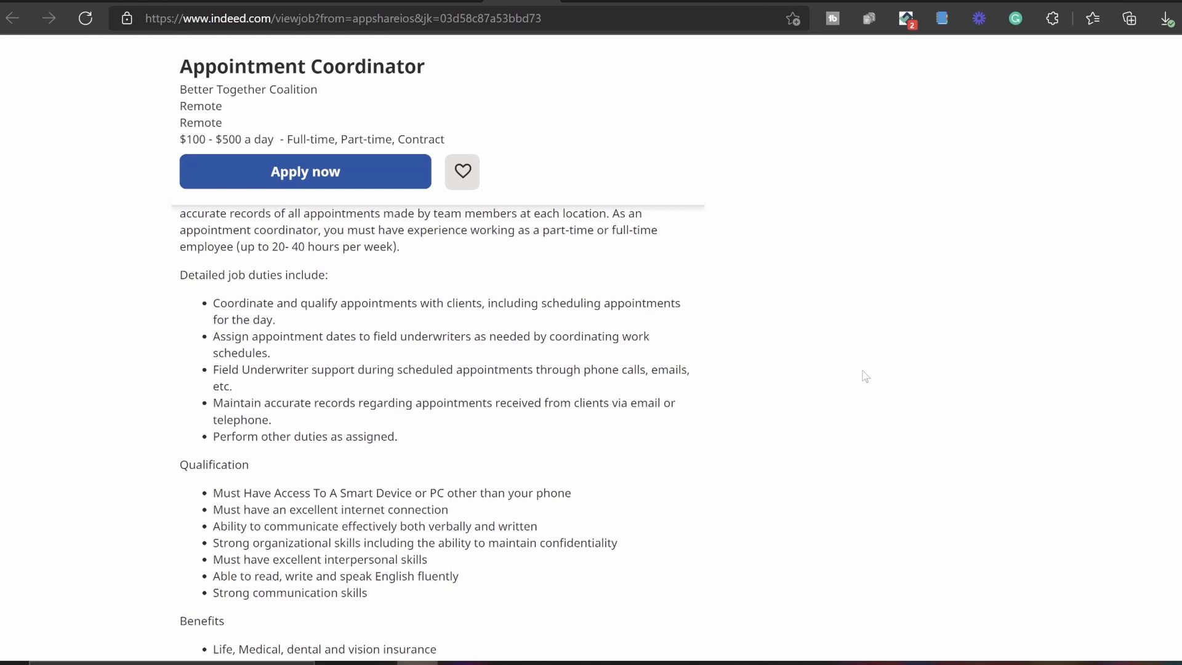
pyautogui.moveTo(865, 379)
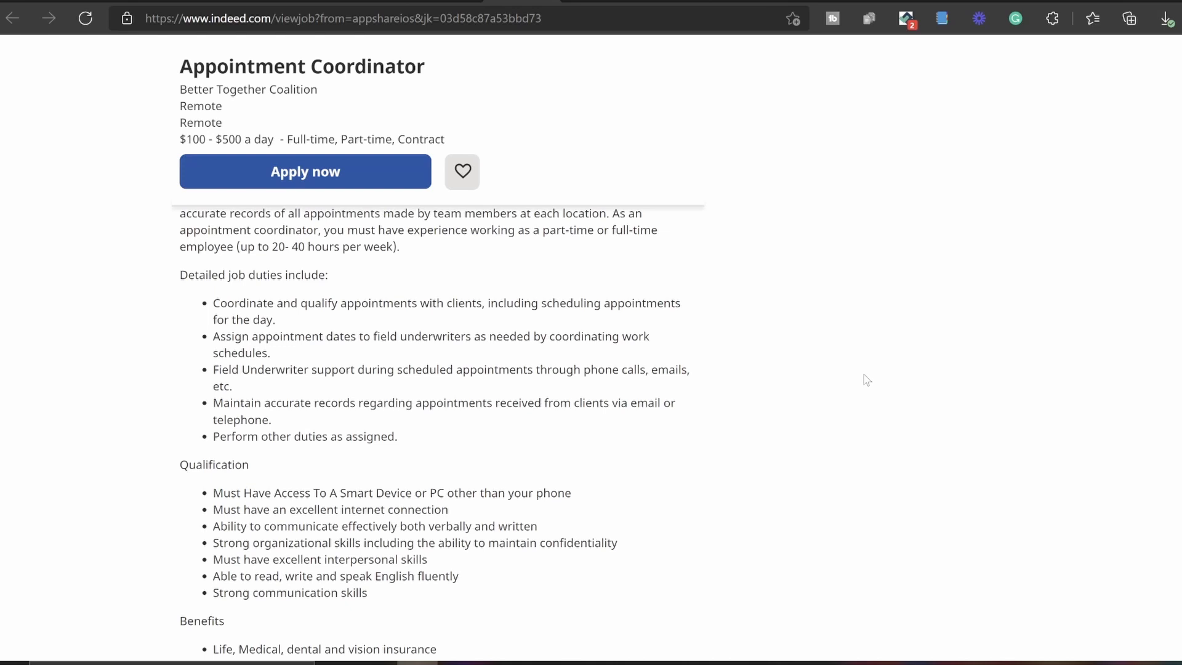
pyautogui.moveTo(874, 409)
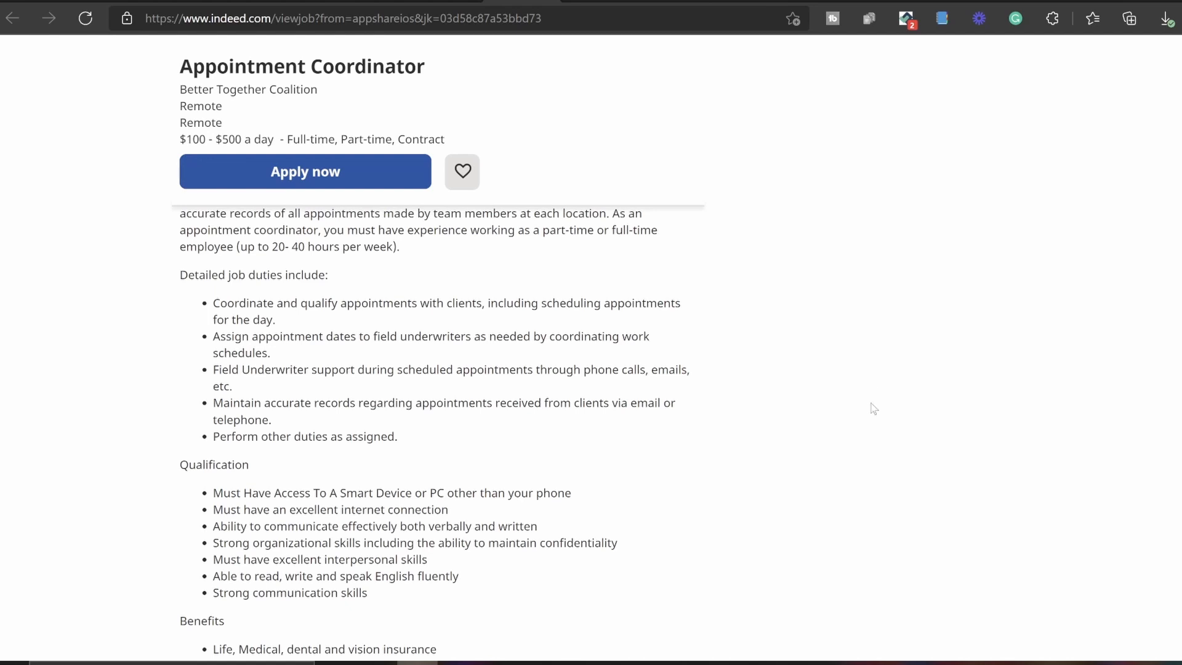
pyautogui.moveTo(881, 394)
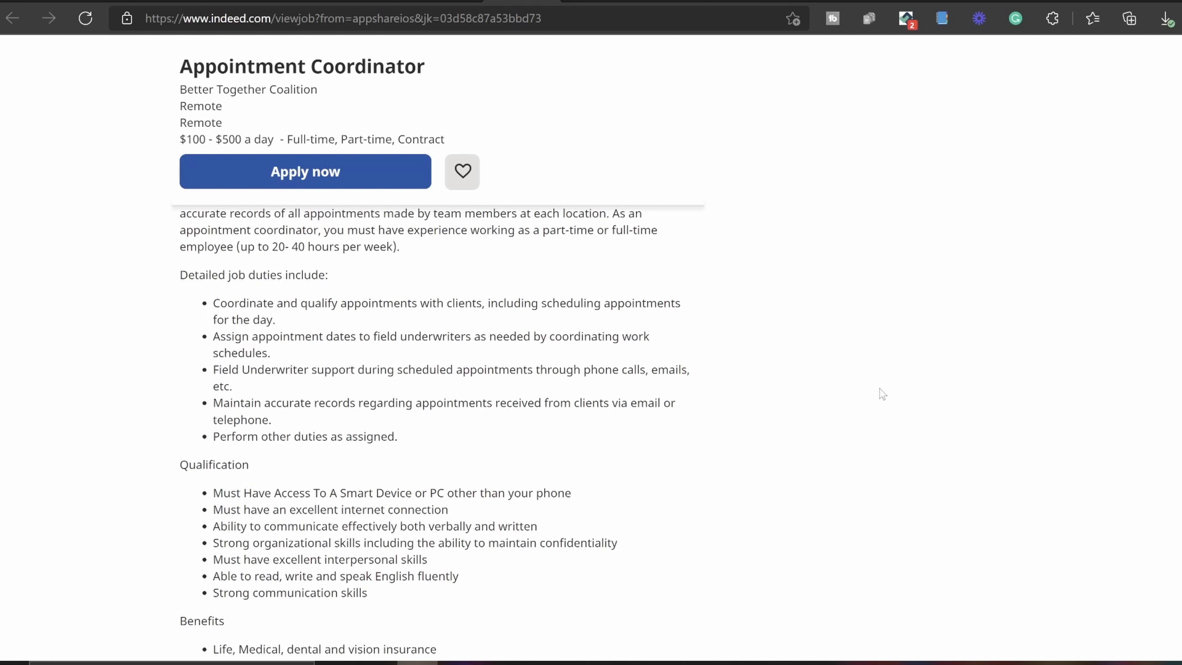
pyautogui.moveTo(885, 391)
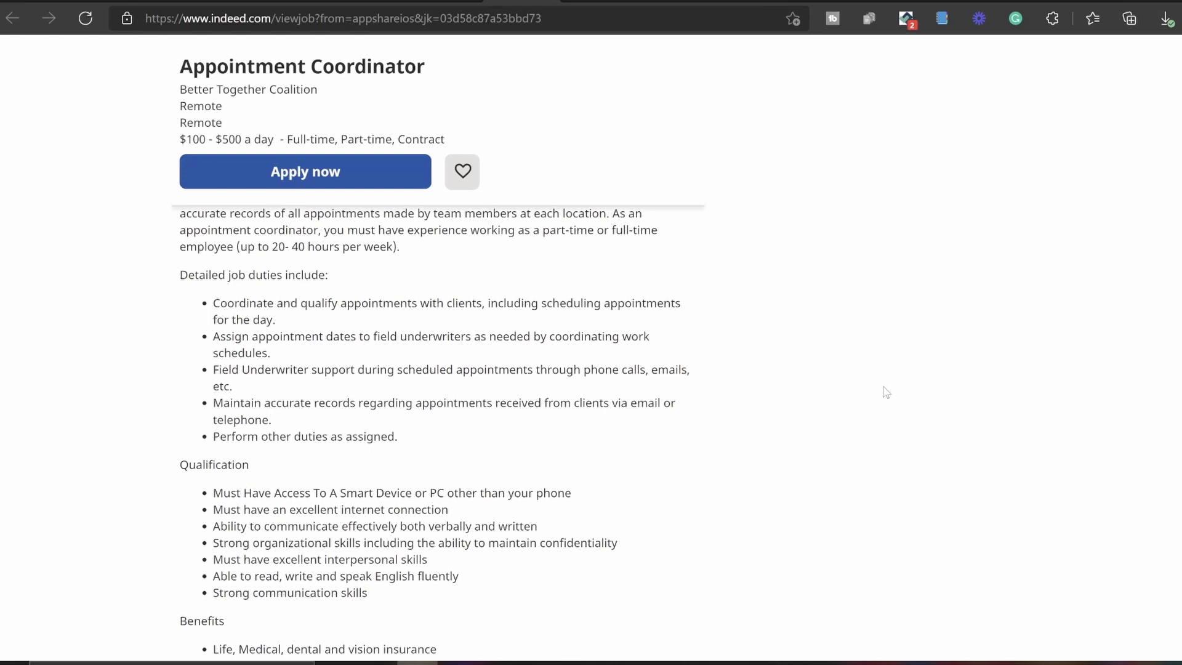
pyautogui.scroll(-3)
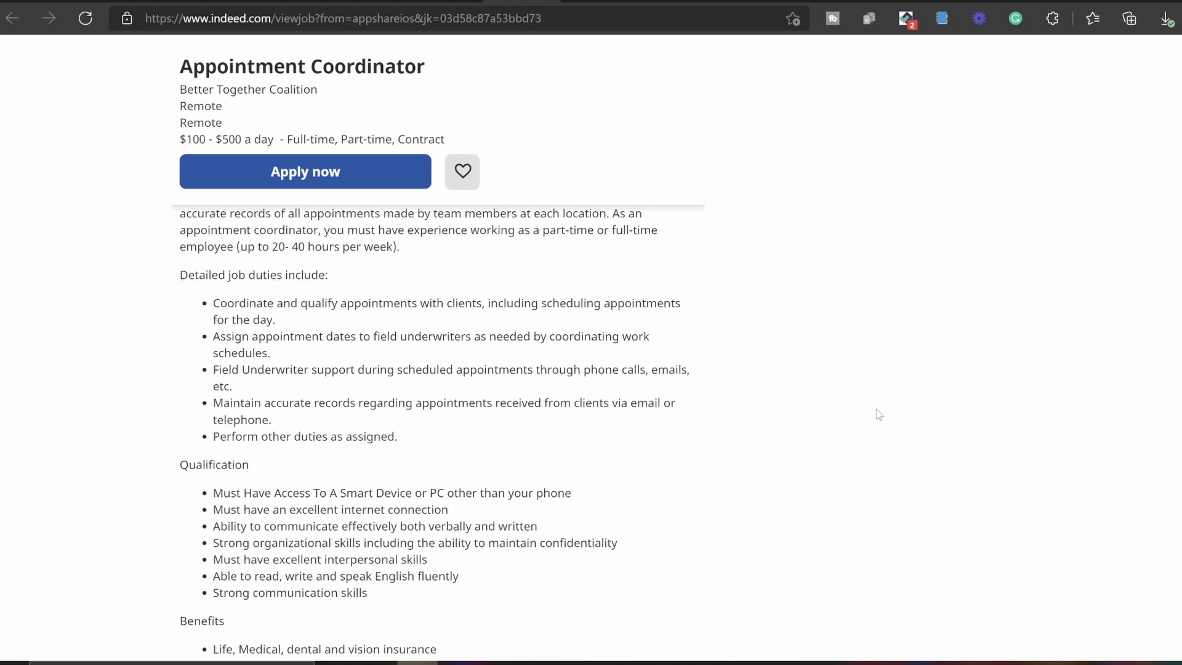
# Scroll to the Qualification and Benefits sections and clear the stray text selection
pyautogui.scroll(-3)
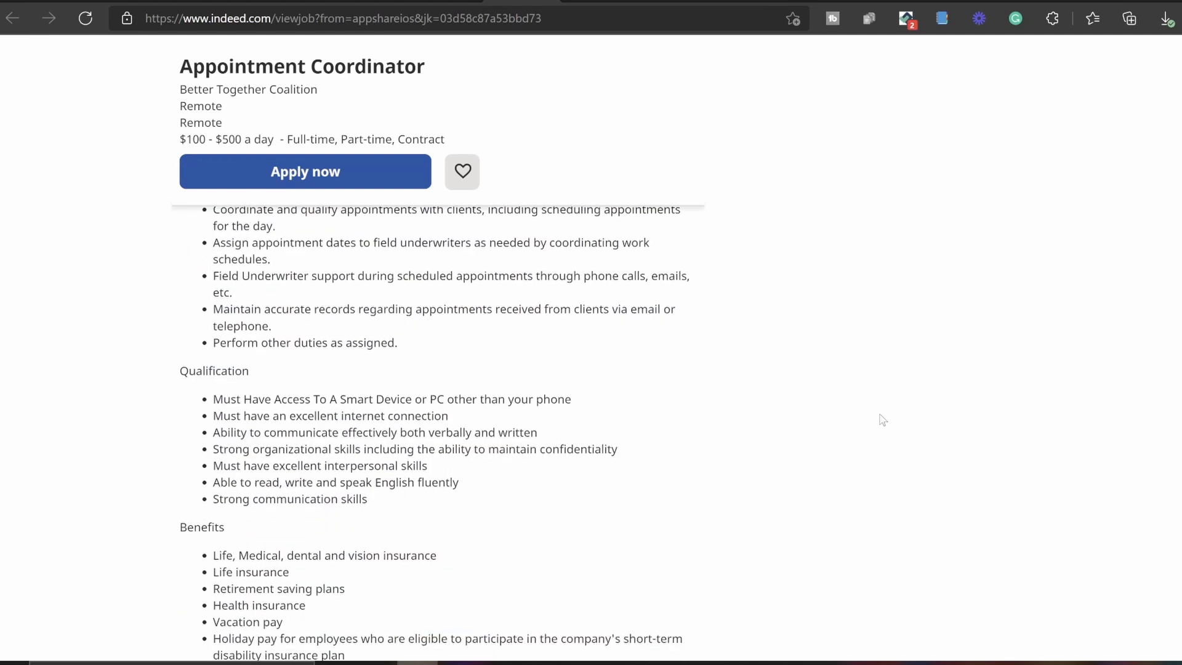
pyautogui.scroll(-3)
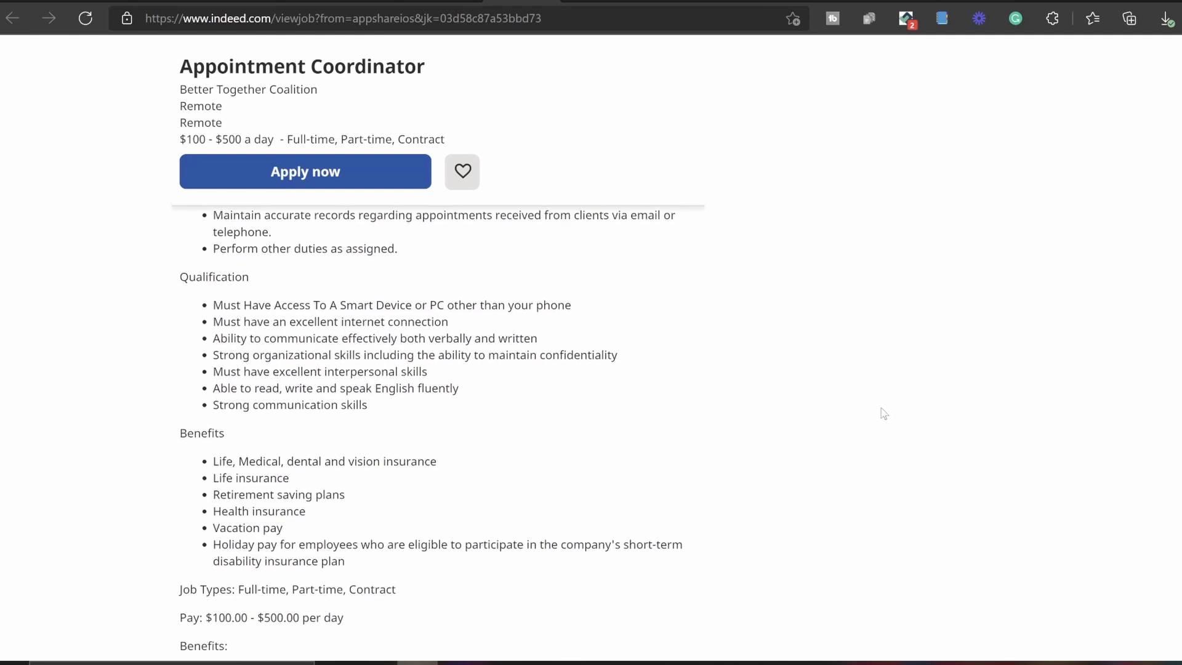
pyautogui.moveTo(878, 400)
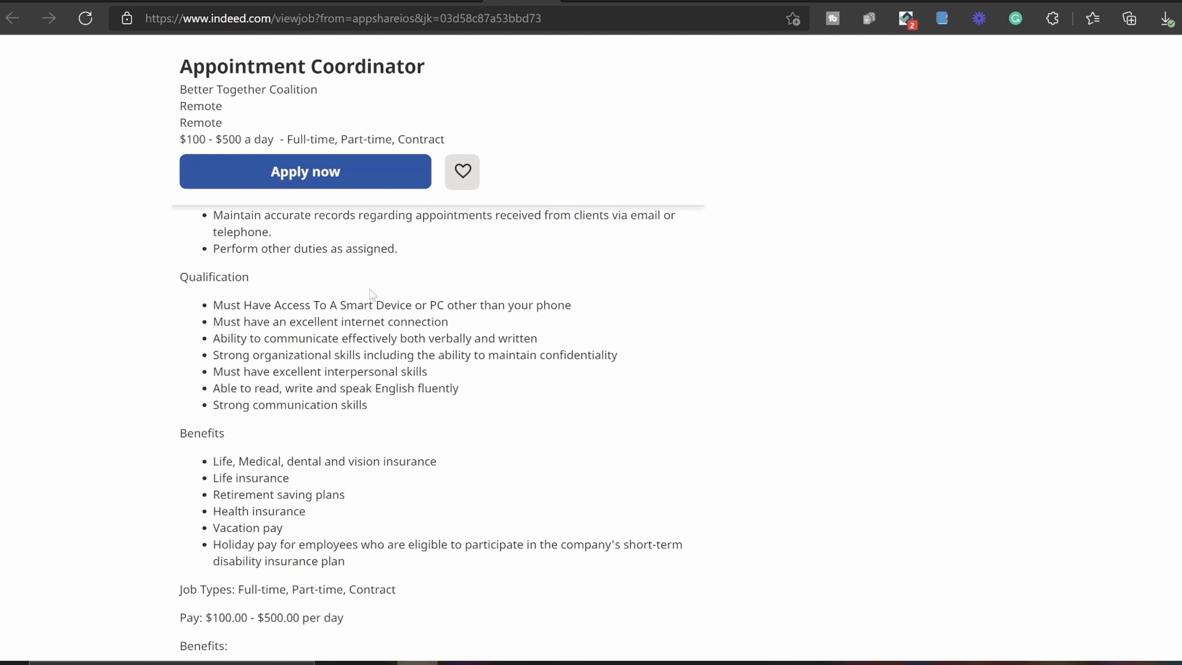
pyautogui.moveTo(405, 292)
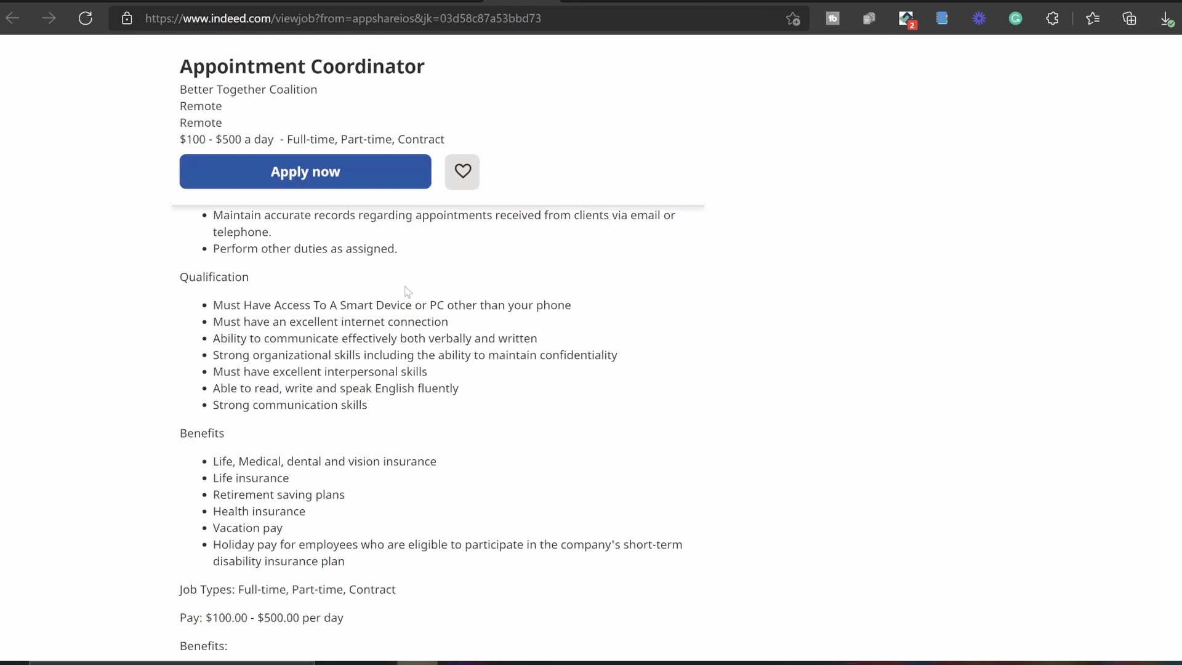
pyautogui.moveTo(456, 285)
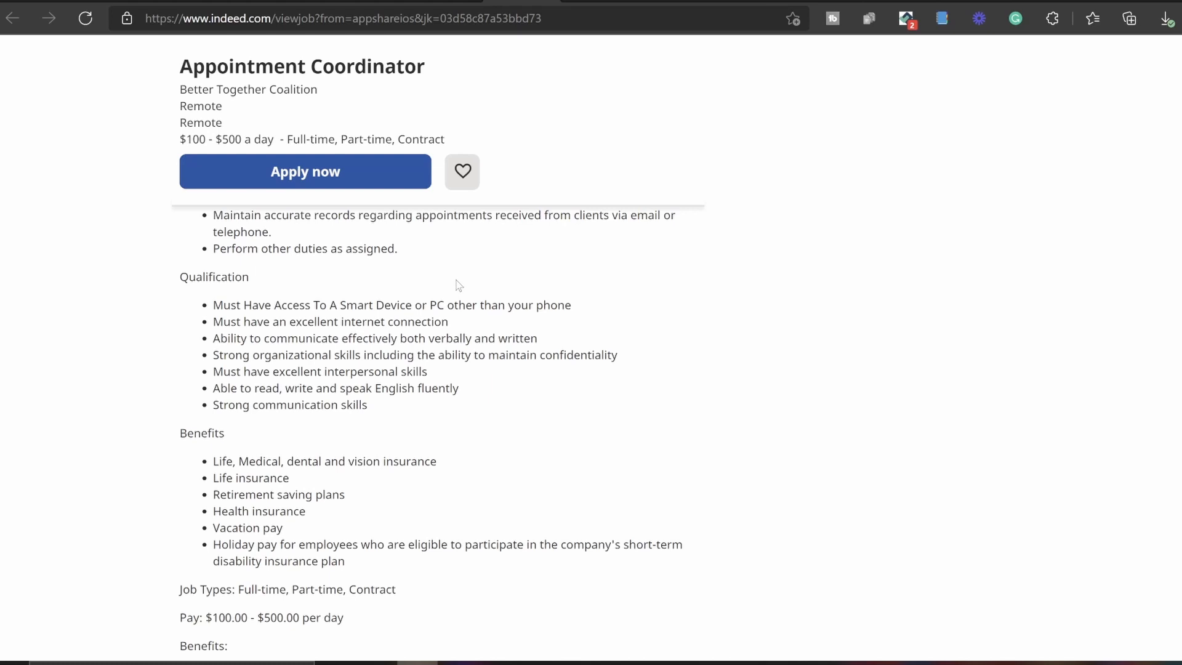
pyautogui.moveTo(463, 285)
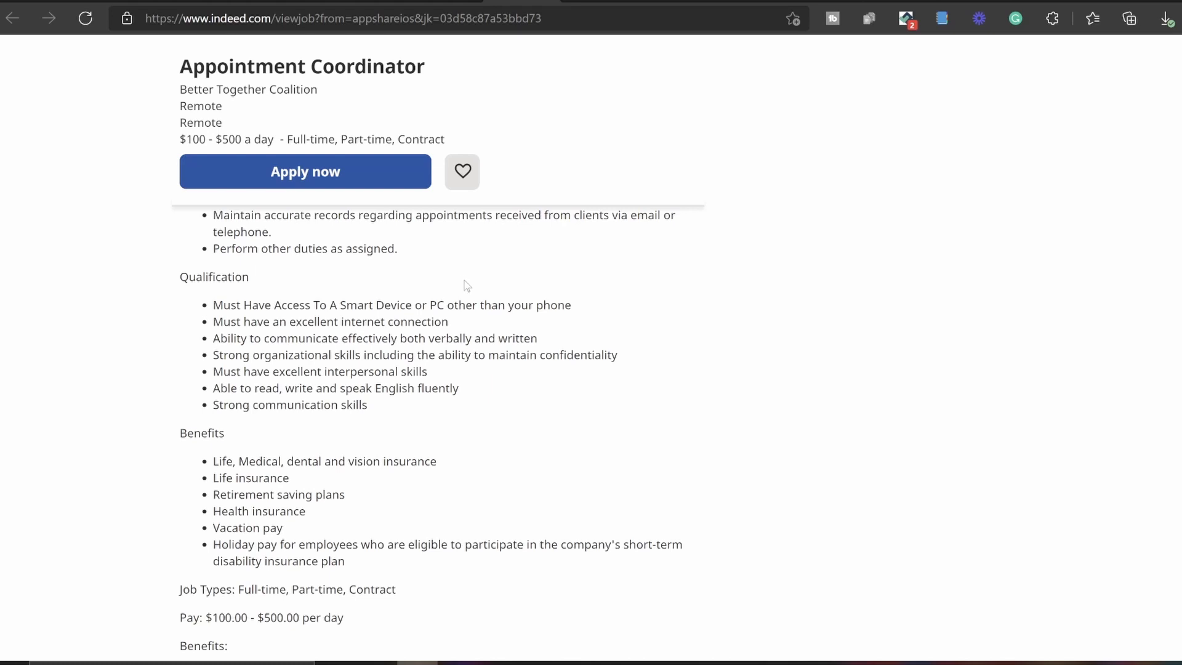
pyautogui.moveTo(502, 297)
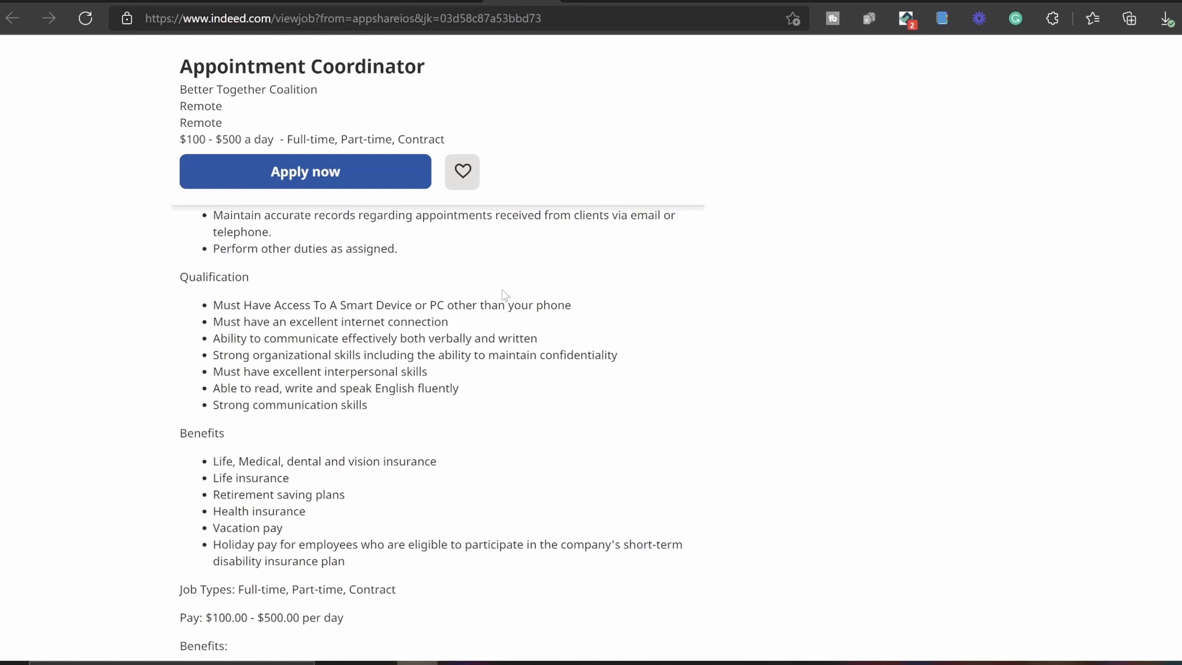
pyautogui.moveTo(713, 359)
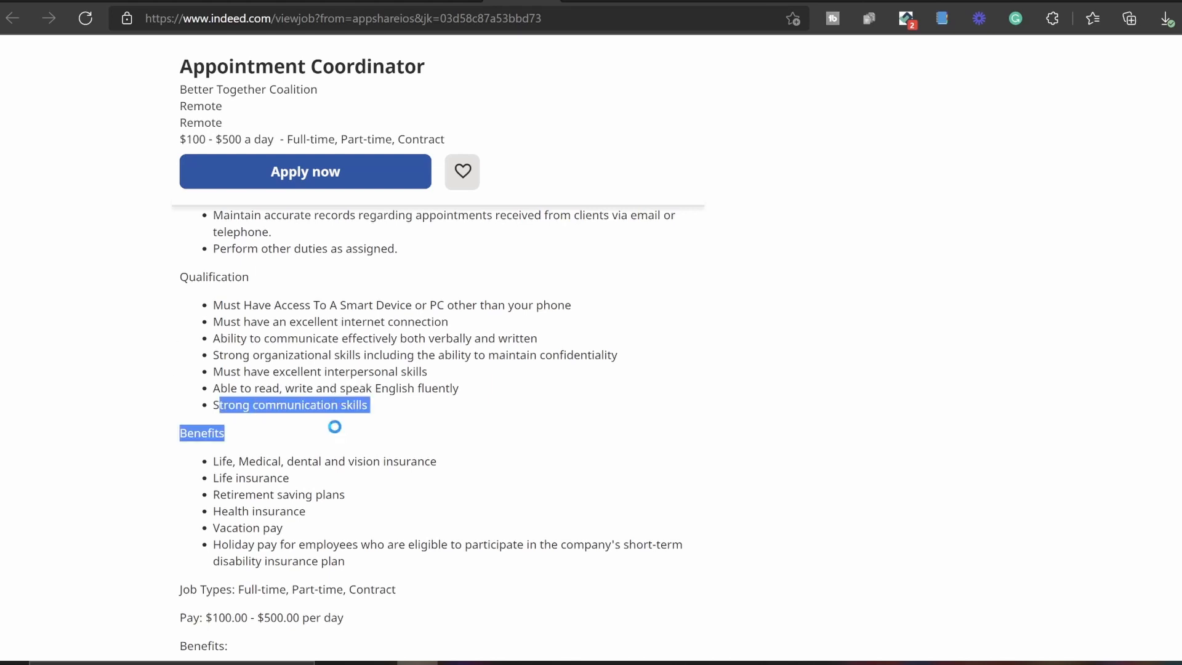
pyautogui.click(637, 399)
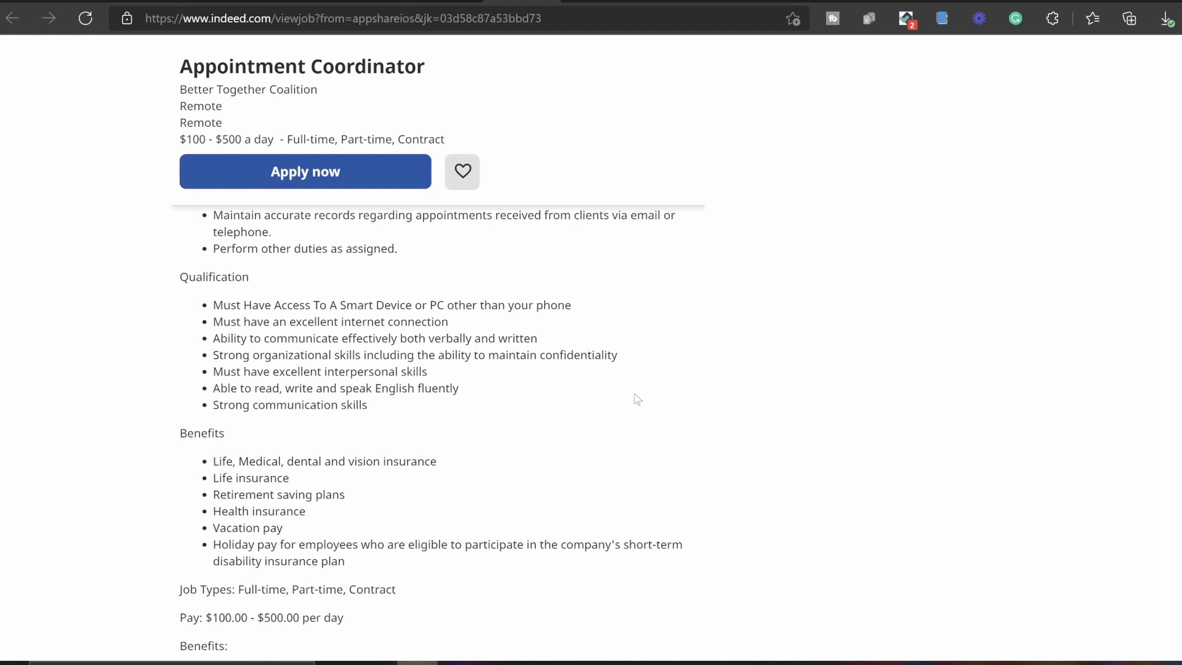
pyautogui.moveTo(717, 347)
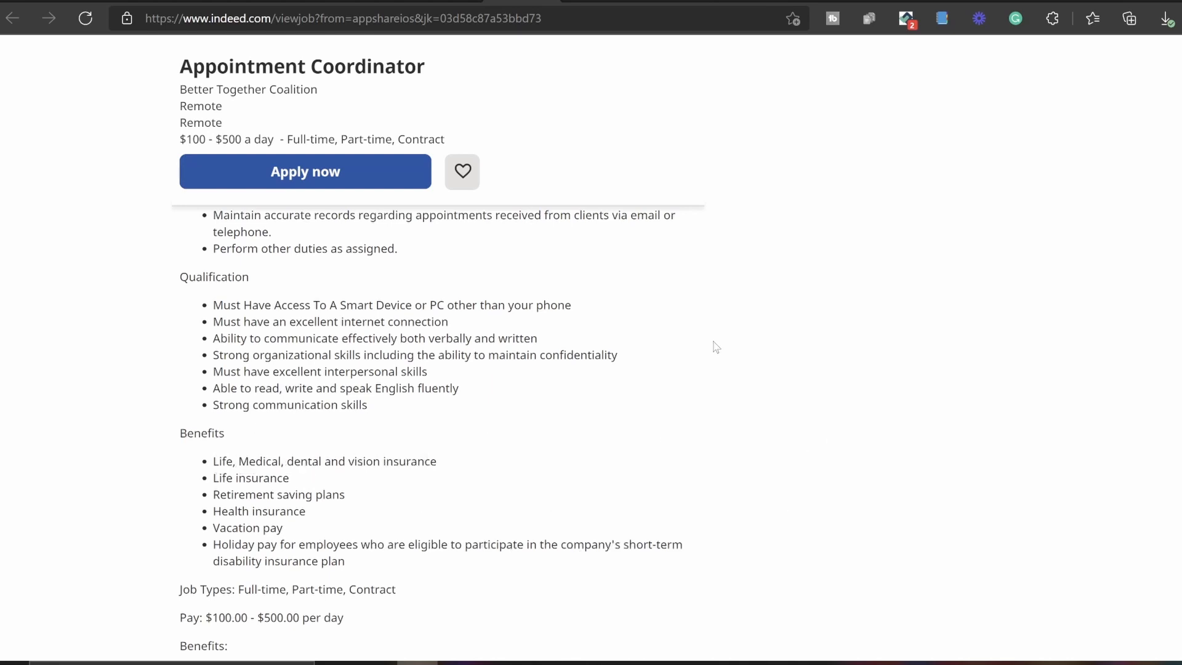
pyautogui.moveTo(744, 357)
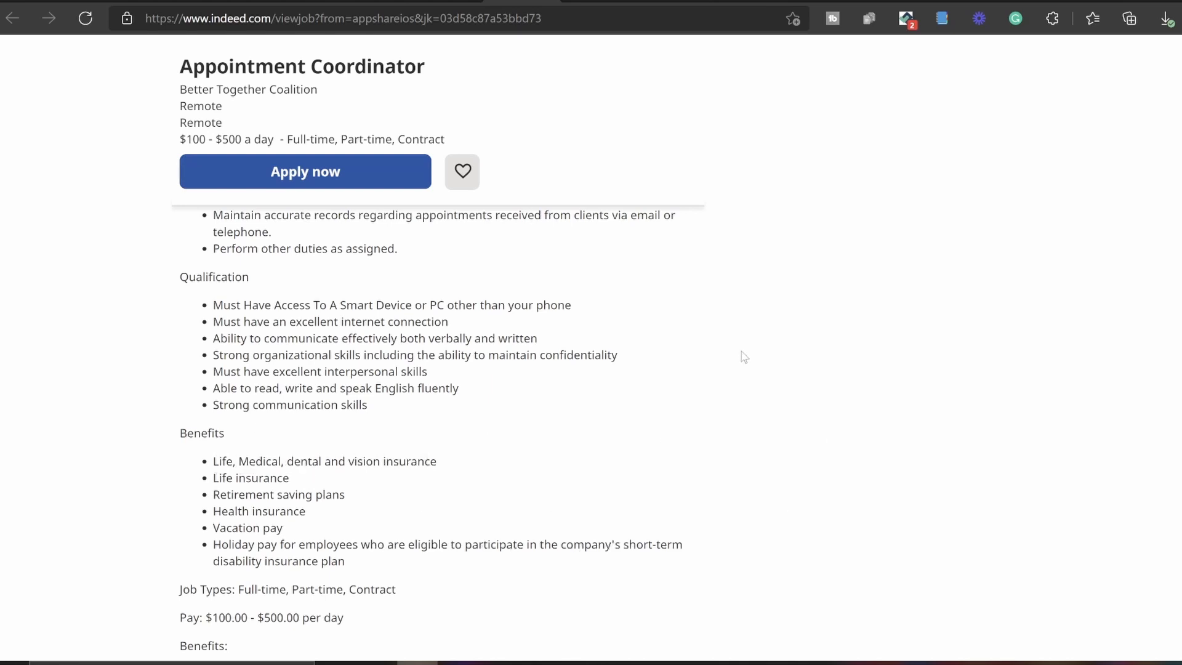
# Scroll past the second Benefits list to the Schedule and Supplemental Pay sections
pyautogui.scroll(-3)
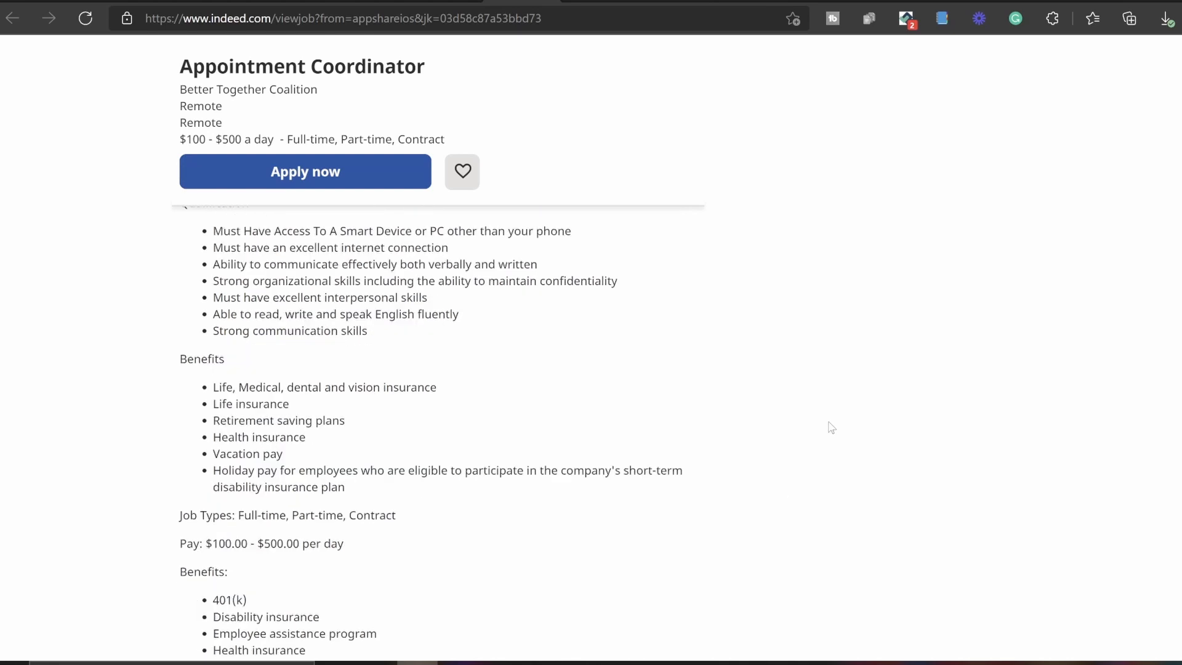
pyautogui.scroll(-3)
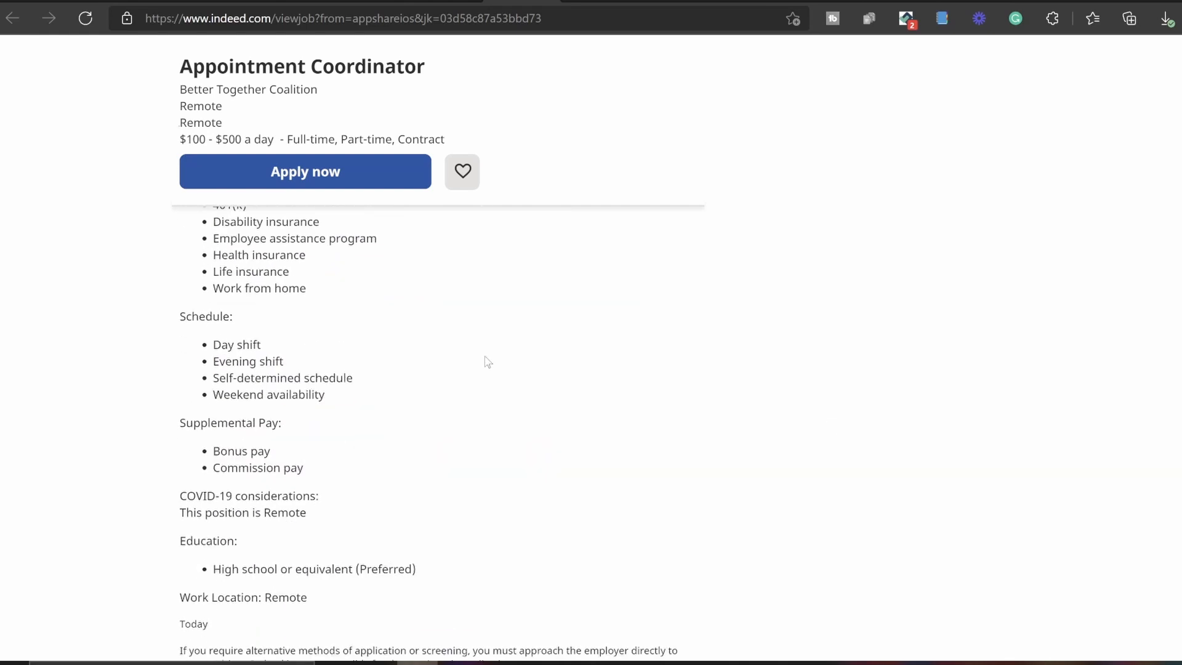
pyautogui.moveTo(316, 358)
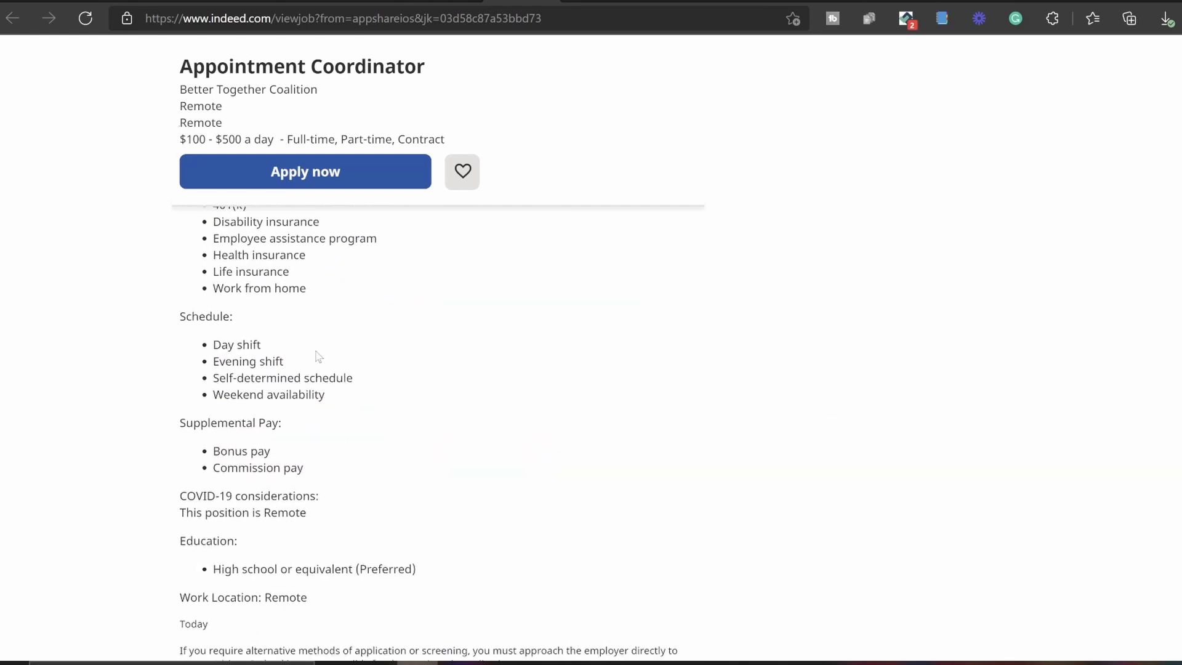
pyautogui.moveTo(375, 374)
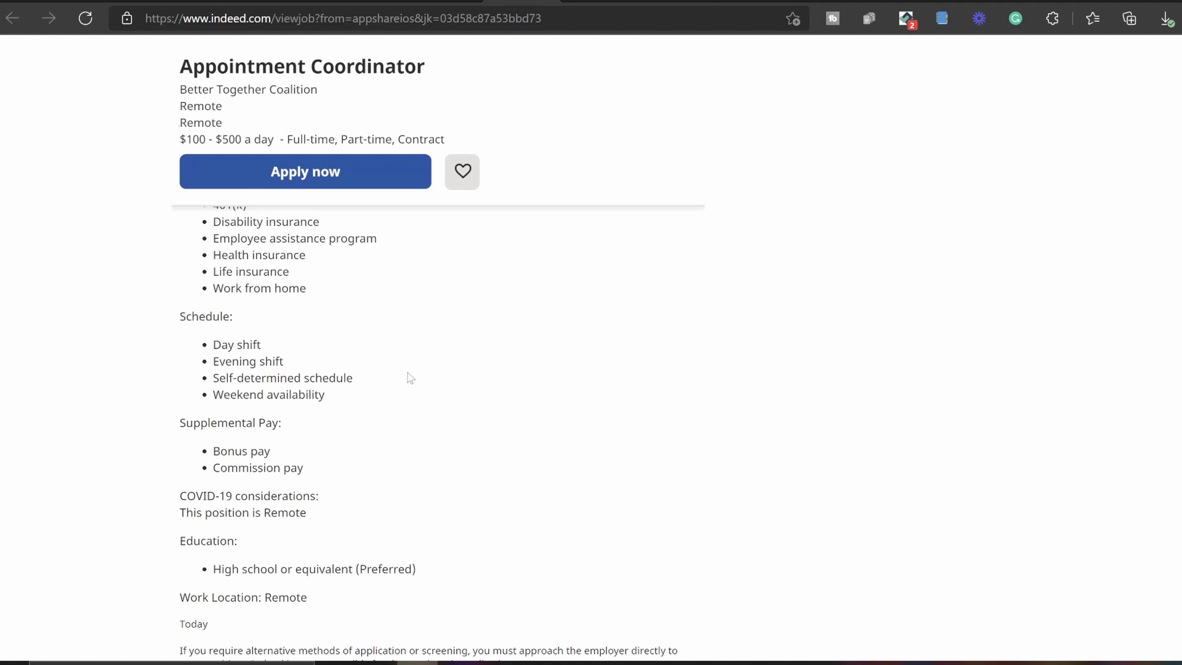
# Highlight the Work Location: Remote line at the bottom, then scroll back toward the Benefits lists
pyautogui.scroll(-3)
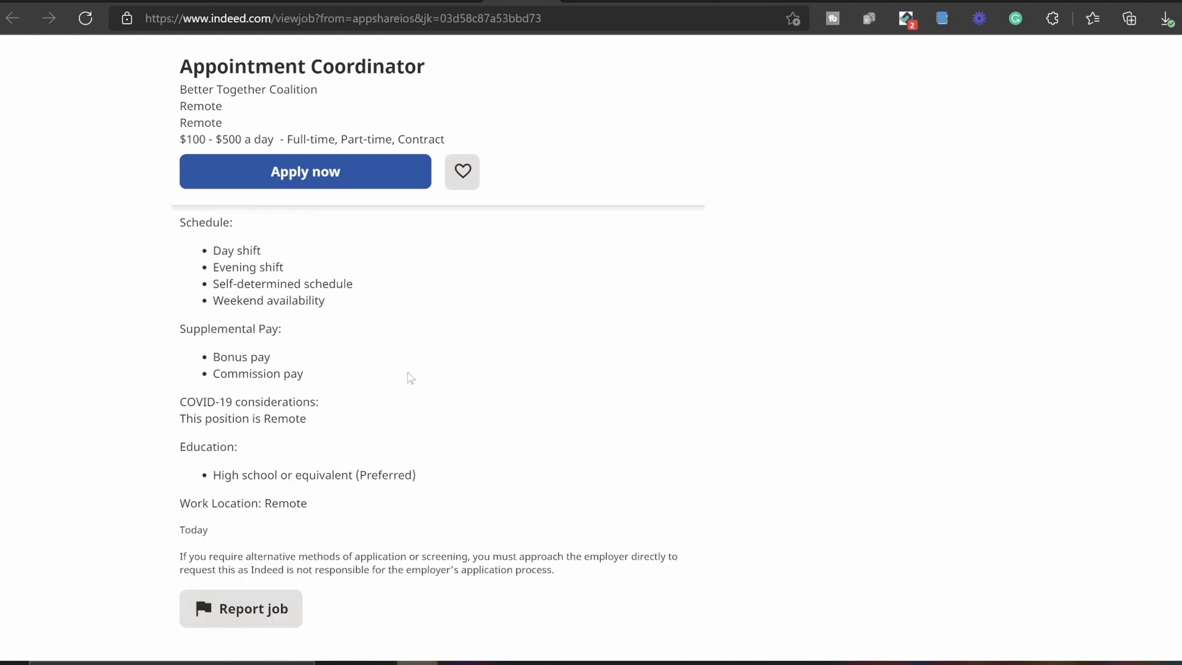
pyautogui.moveTo(309, 136)
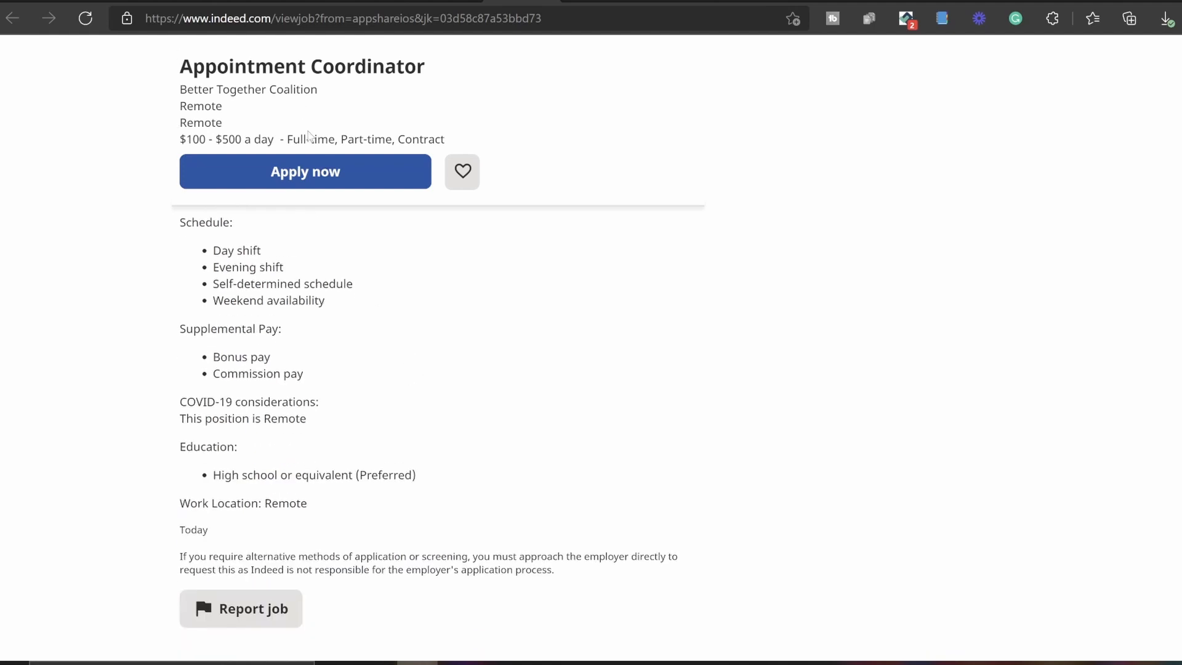
pyautogui.moveTo(506, 187)
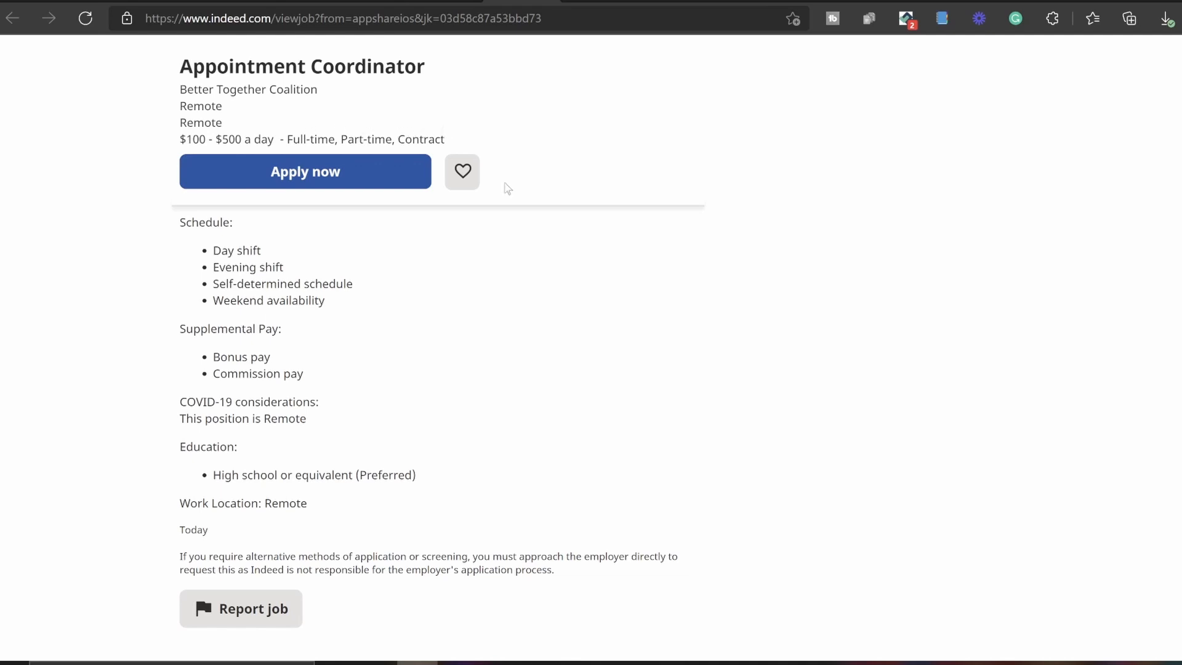
pyautogui.moveTo(459, 287)
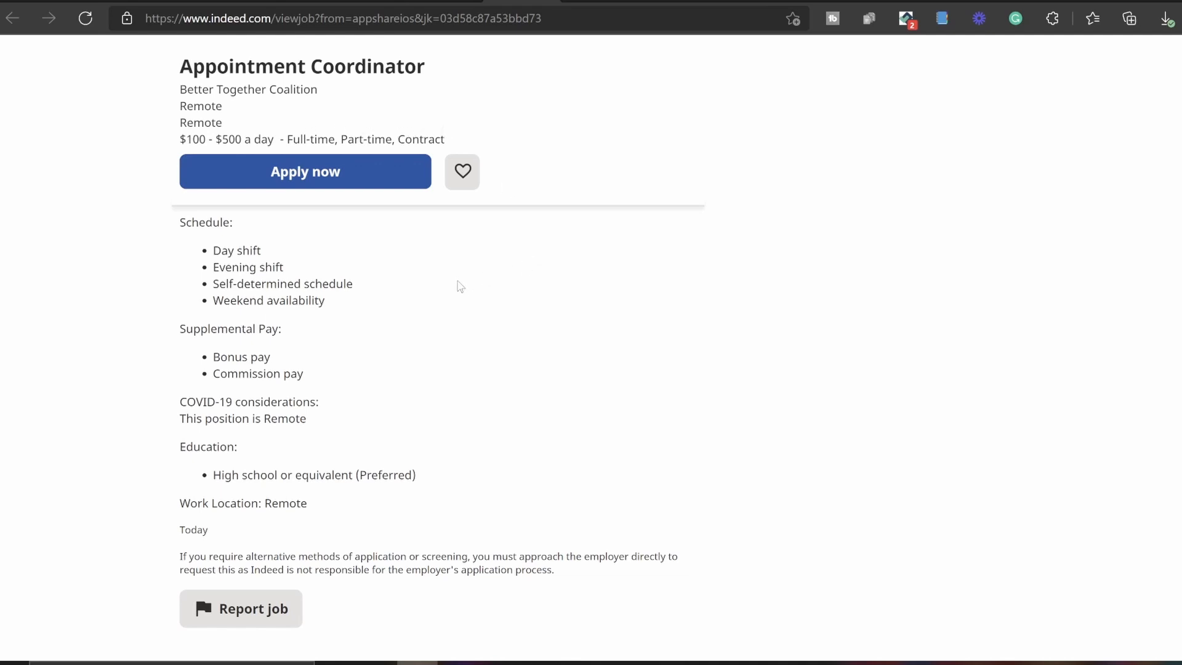
pyautogui.moveTo(386, 281)
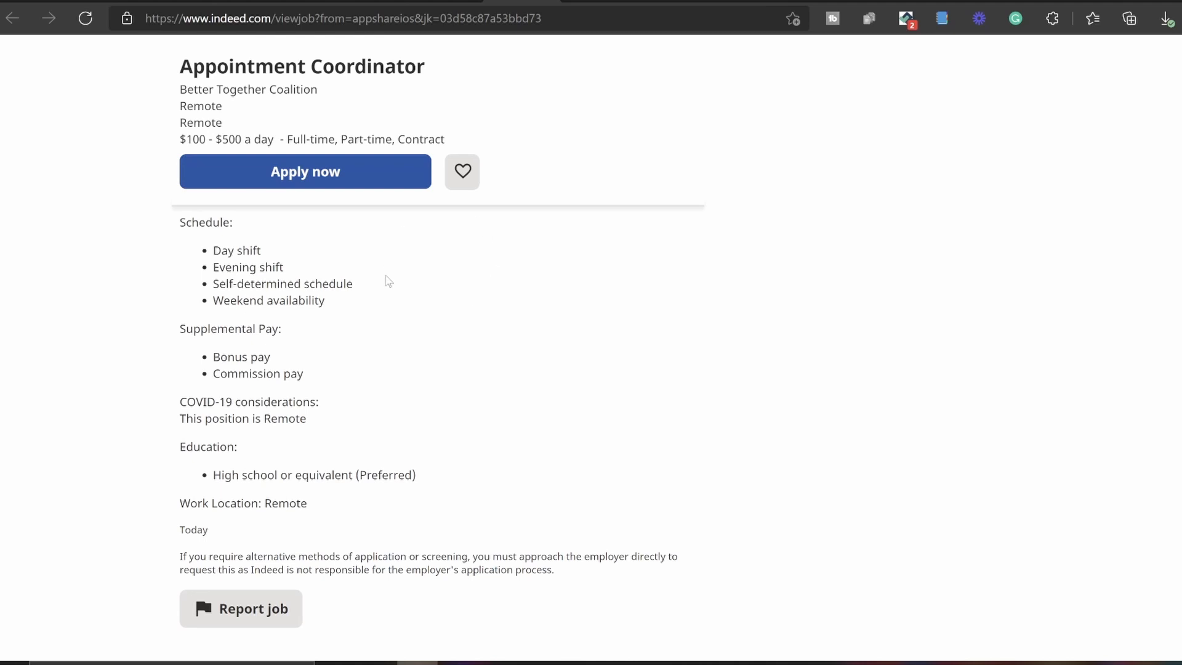
pyautogui.moveTo(398, 327)
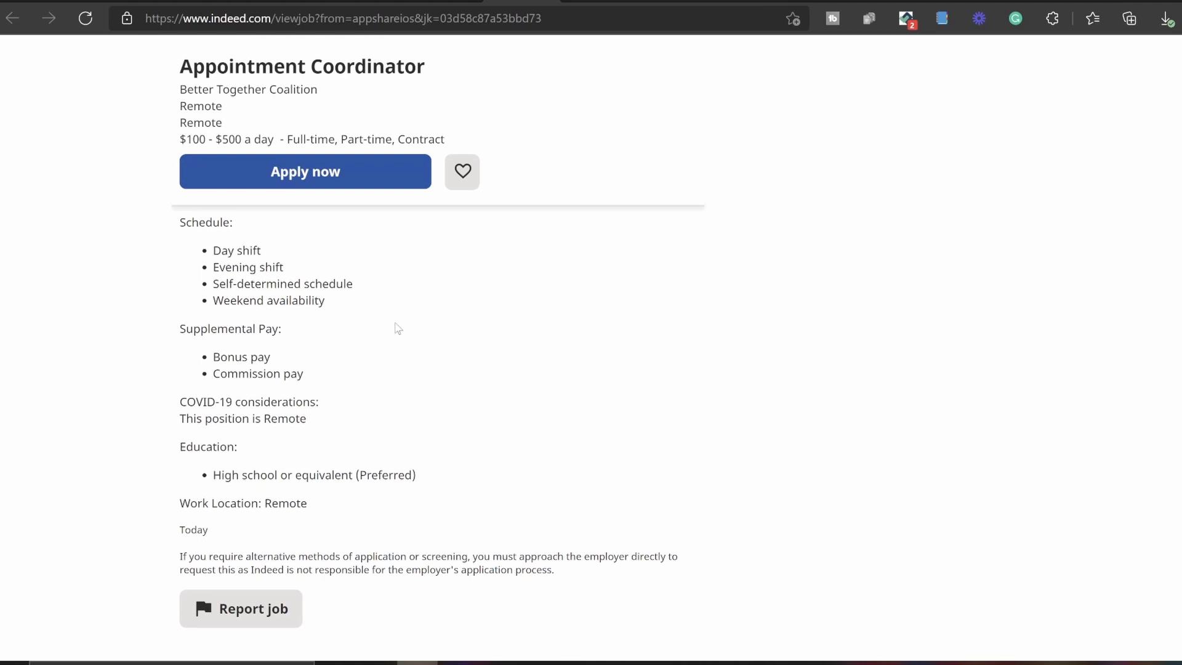
pyautogui.moveTo(407, 294)
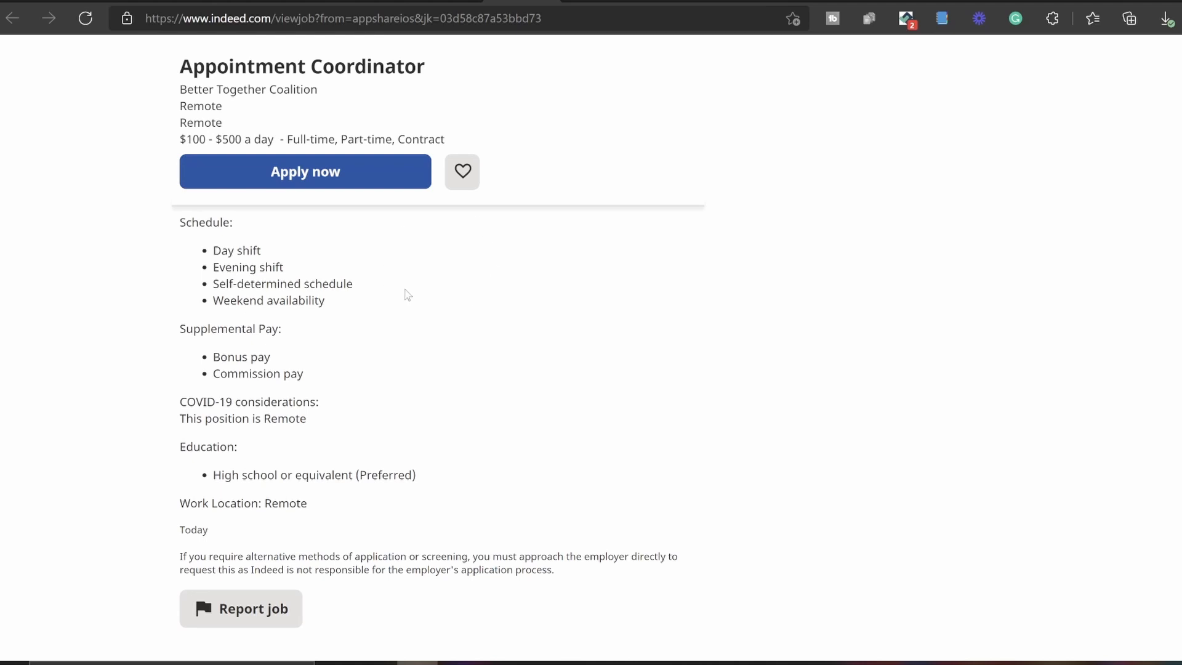
pyautogui.moveTo(341, 246)
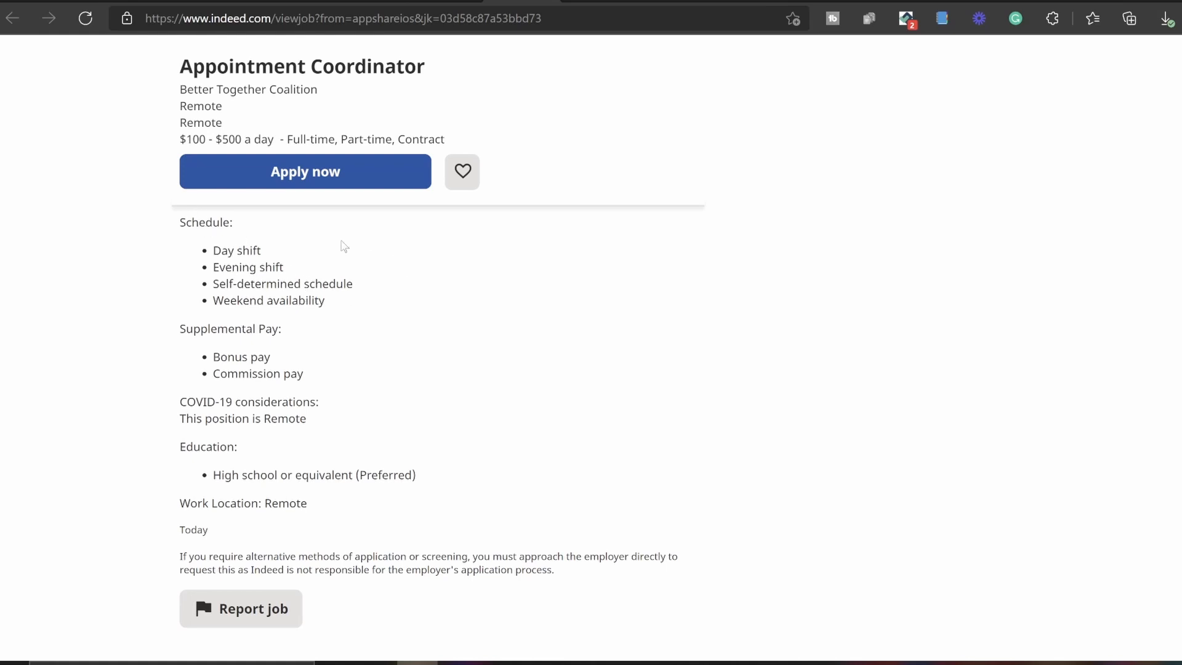
pyautogui.moveTo(365, 309)
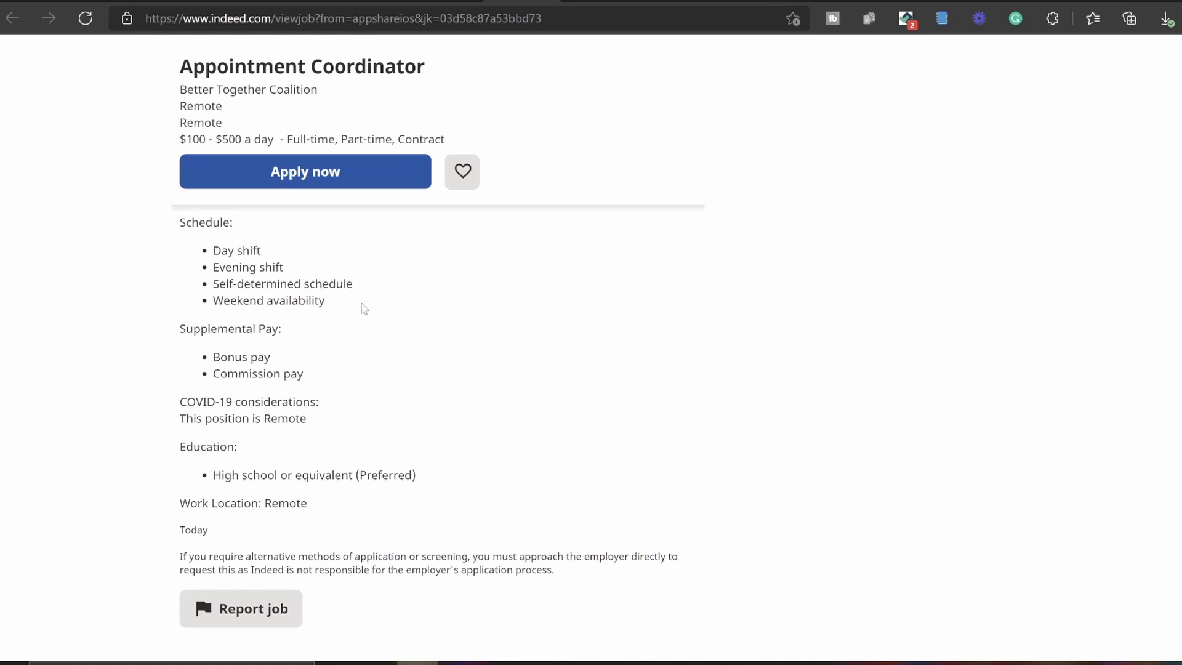
pyautogui.moveTo(244, 344)
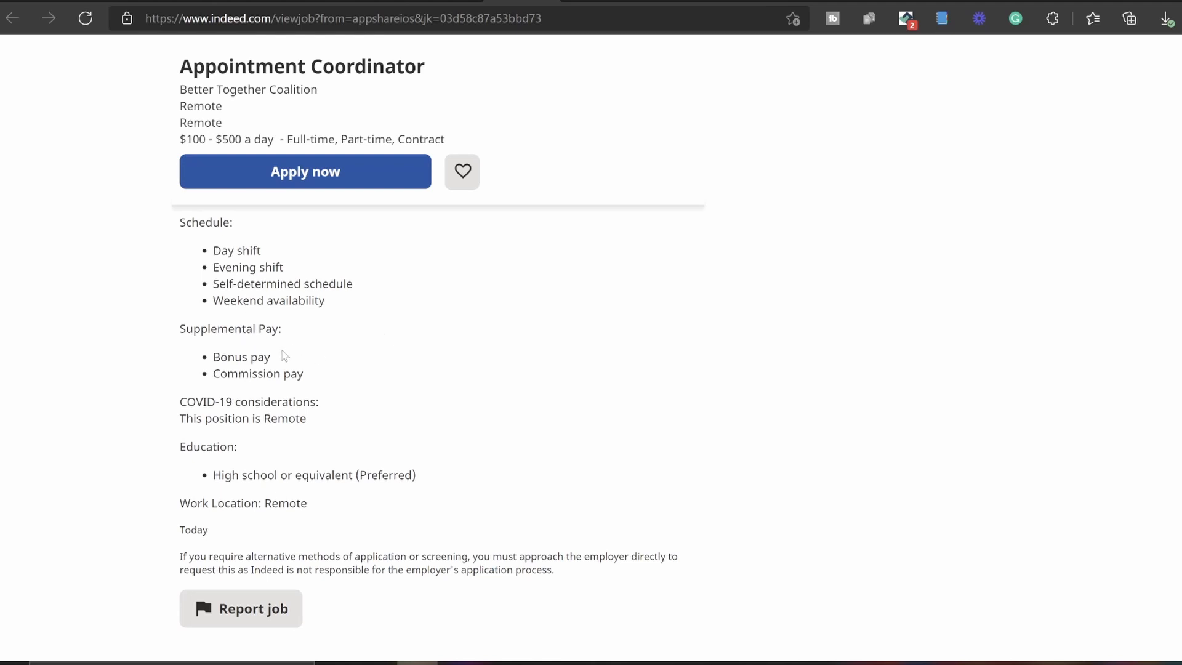
pyautogui.moveTo(528, 452)
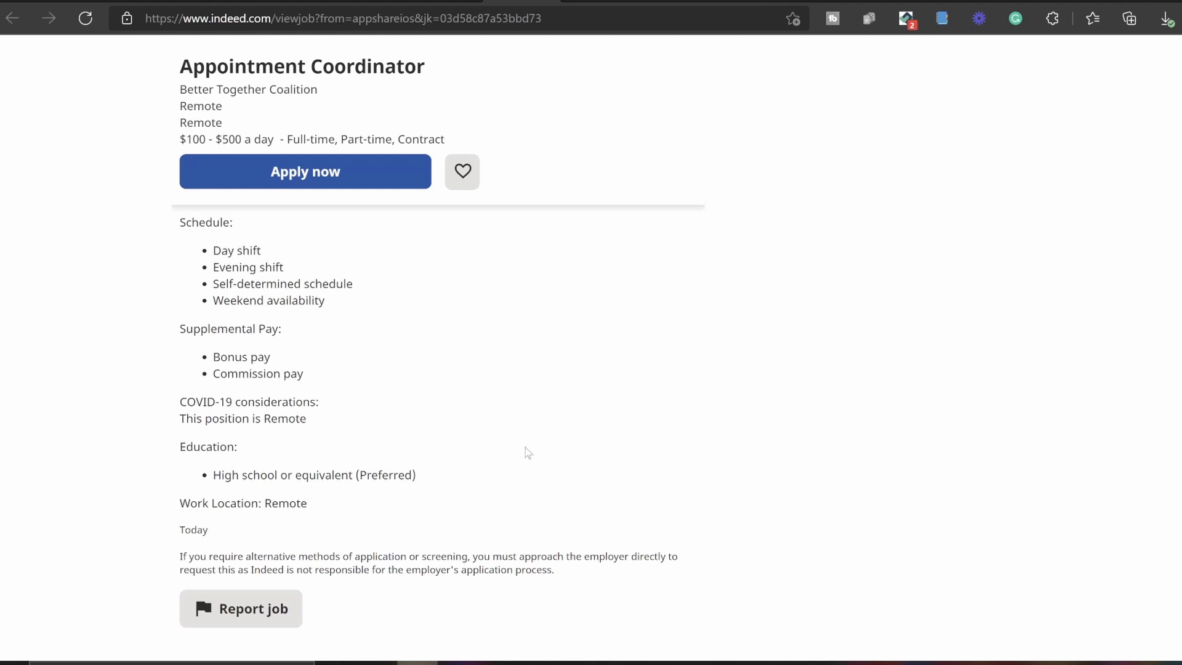
pyautogui.moveTo(516, 440)
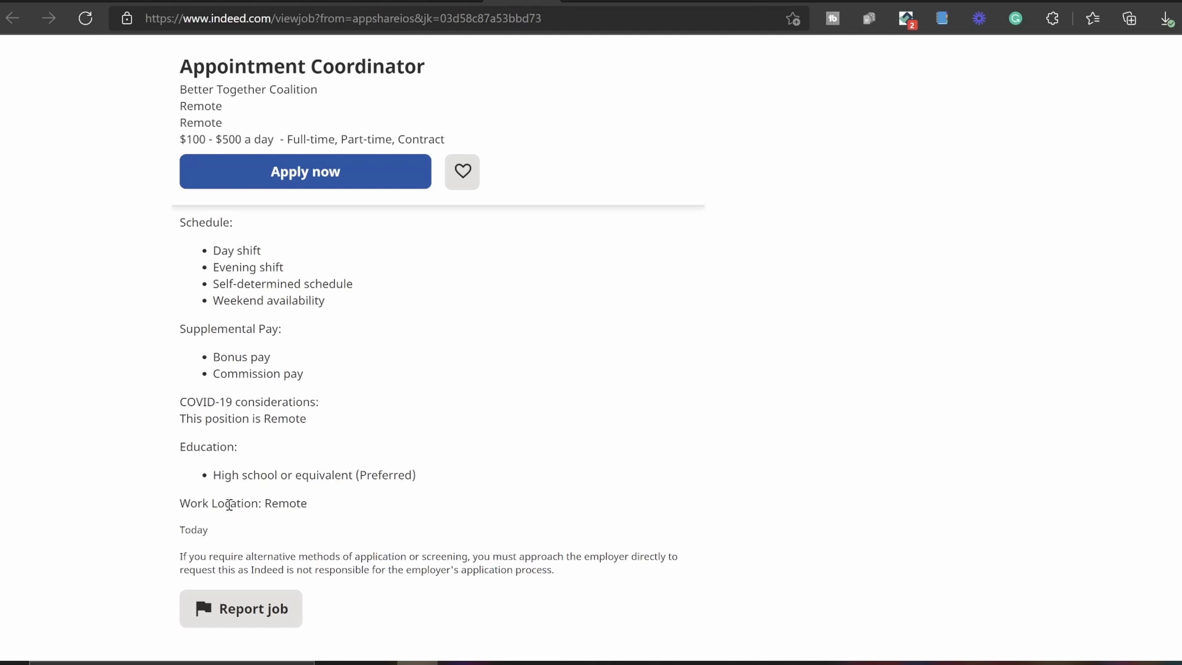
pyautogui.doubleClick(243, 502)
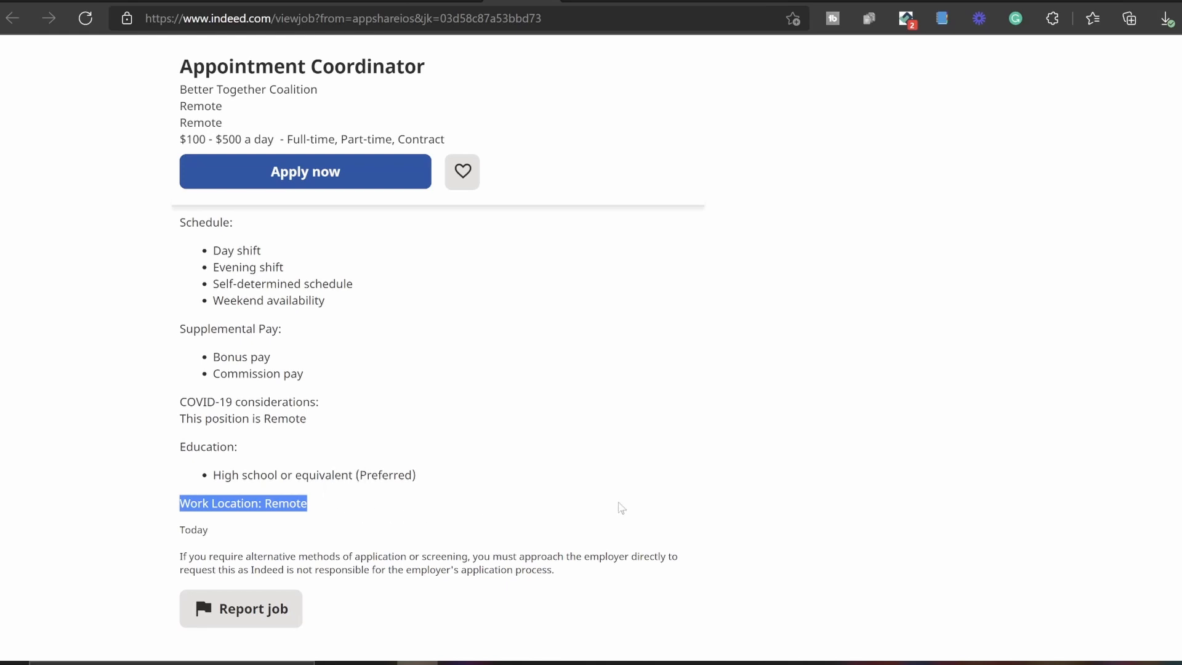
pyautogui.moveTo(621, 504)
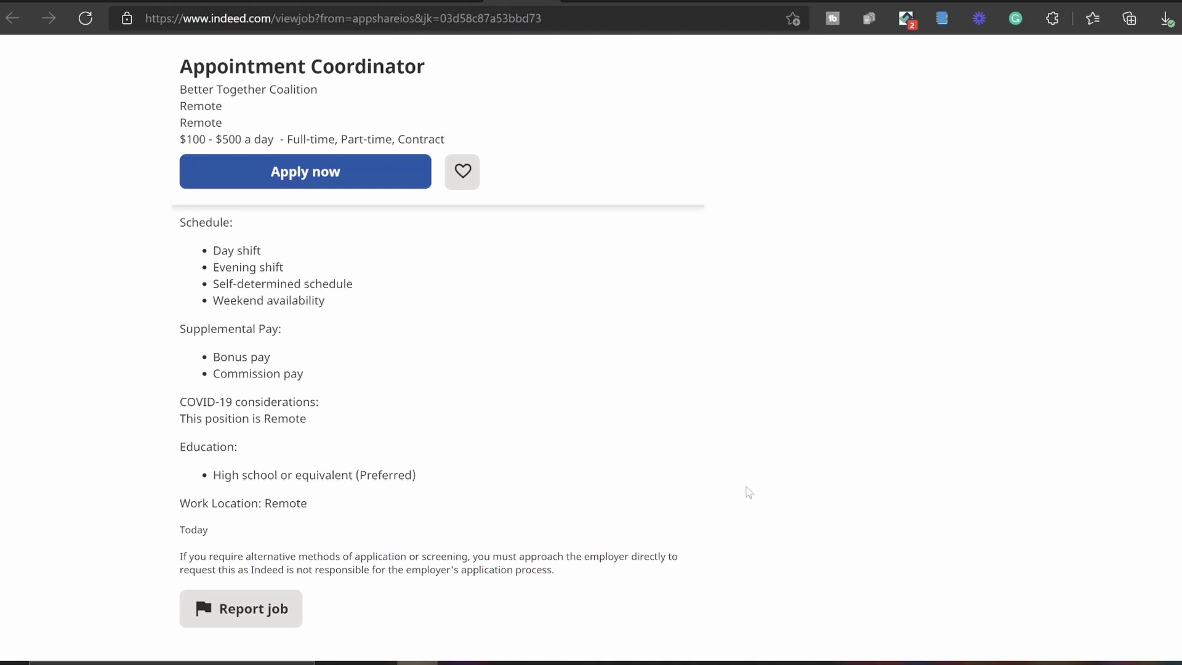
pyautogui.scroll(-3)
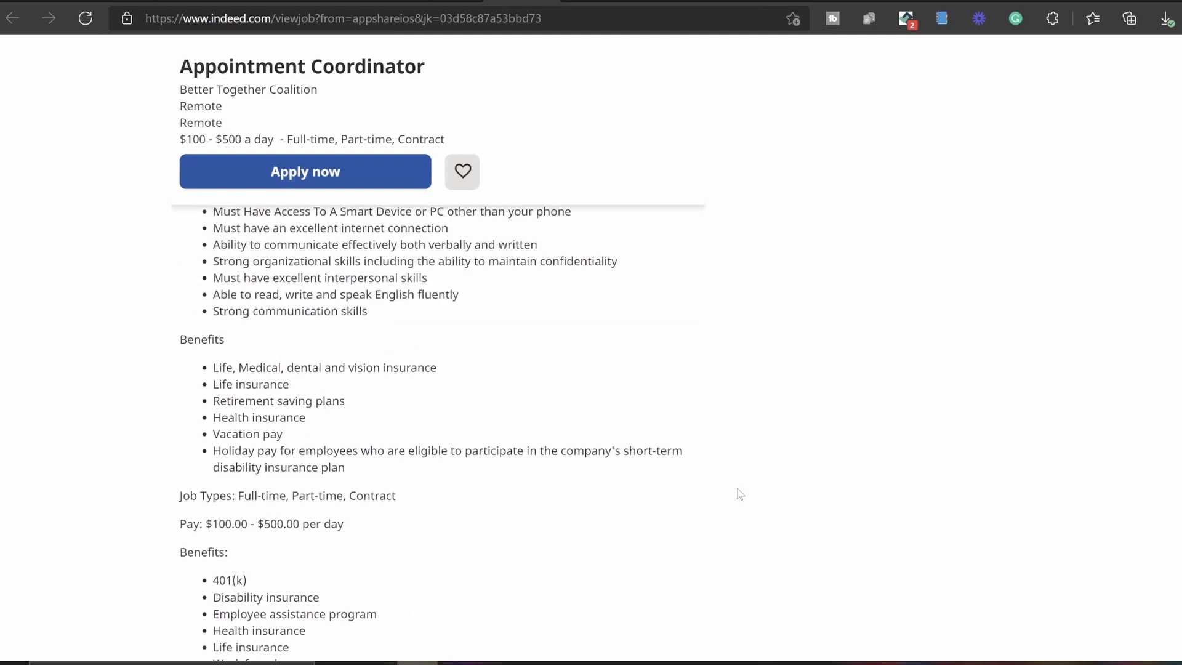